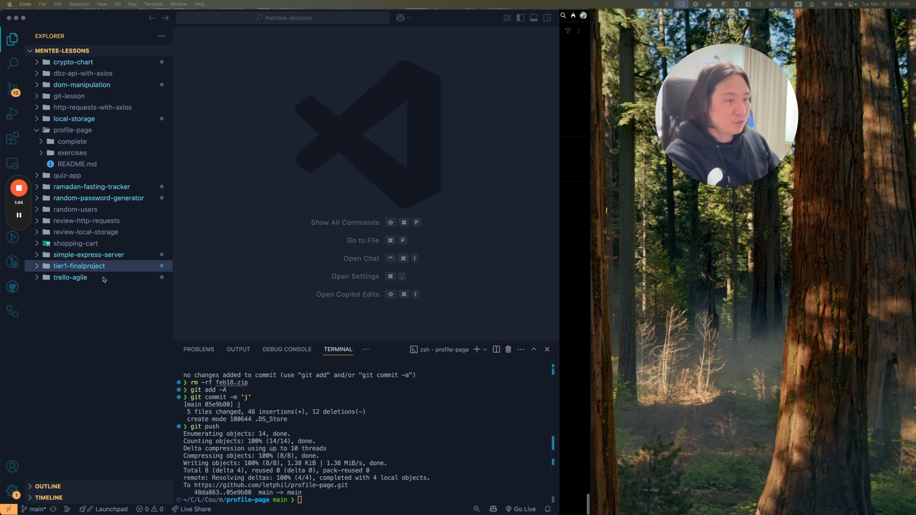
- Open profile-page's README.md and the complete folder's index.html to reach the .modal CSS
click(73, 130)
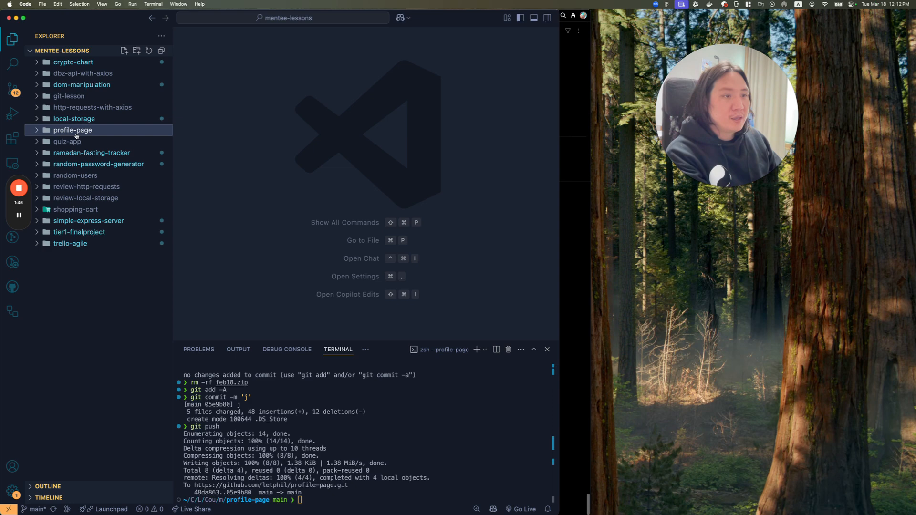
click(73, 130)
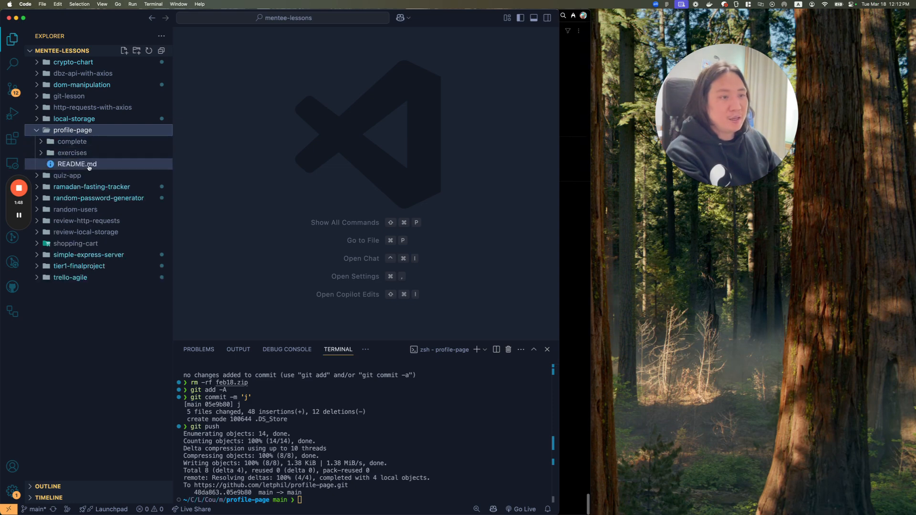
click(77, 165)
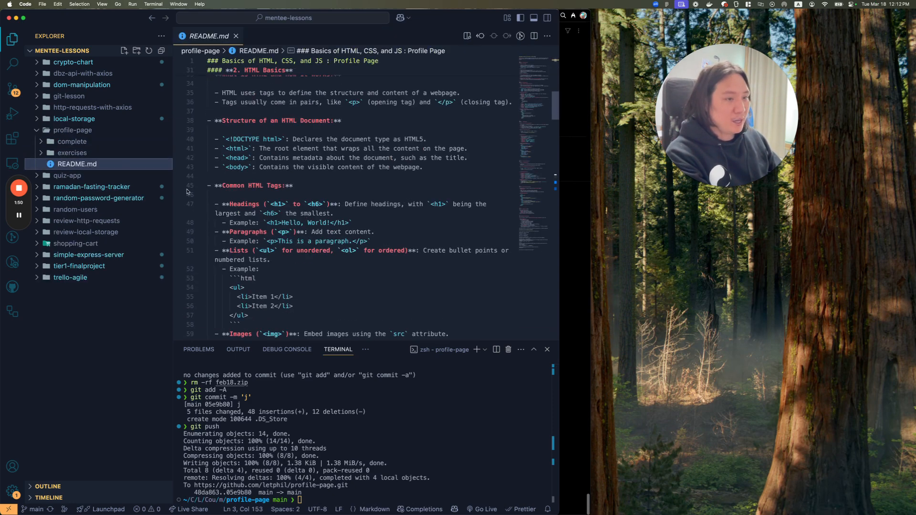
click(72, 141)
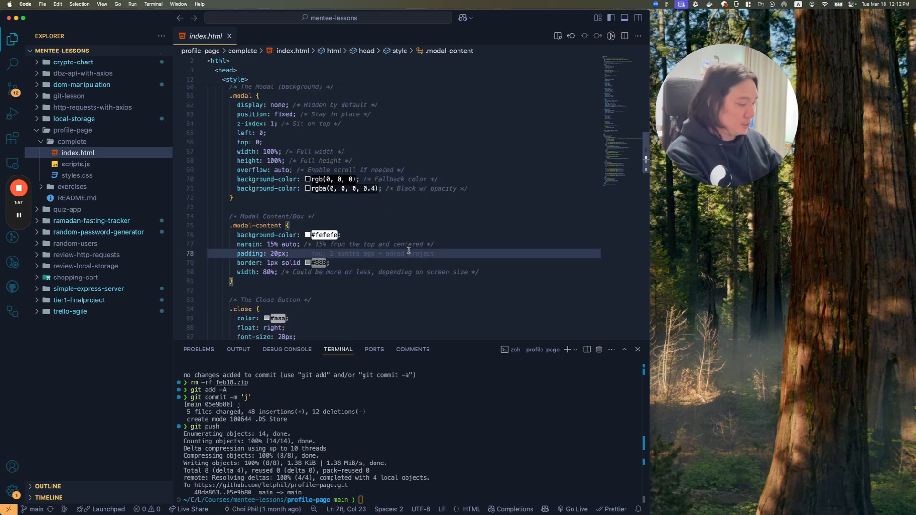
scroll(down, 3)
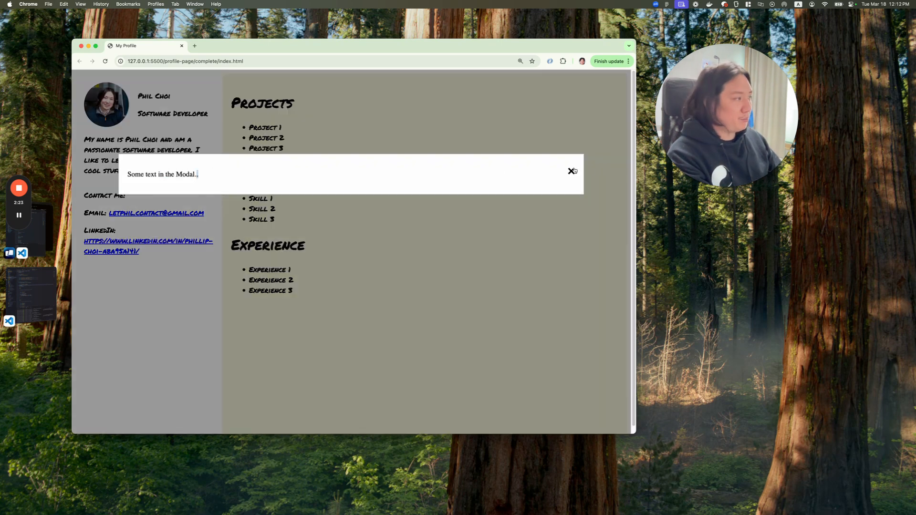
- Close the profile page's modal popup with its X and return to the editor
click(572, 171)
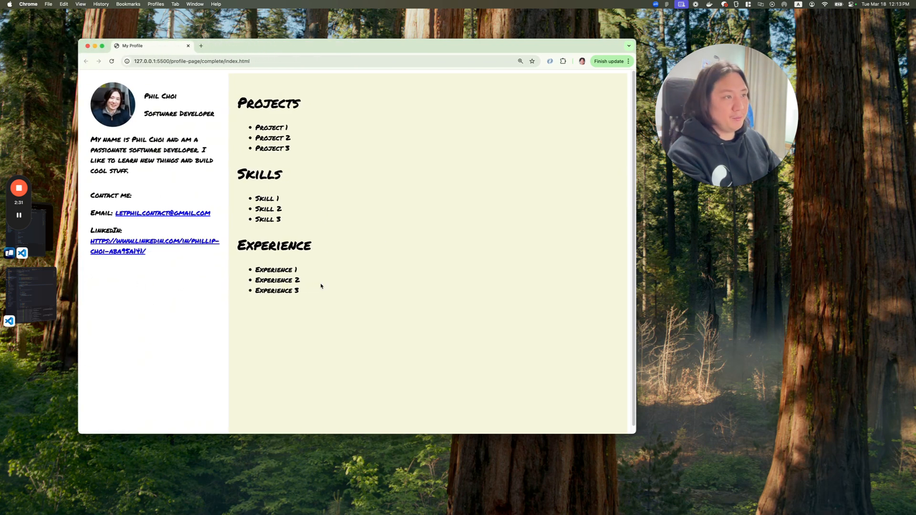
drag(91, 140, 129, 171)
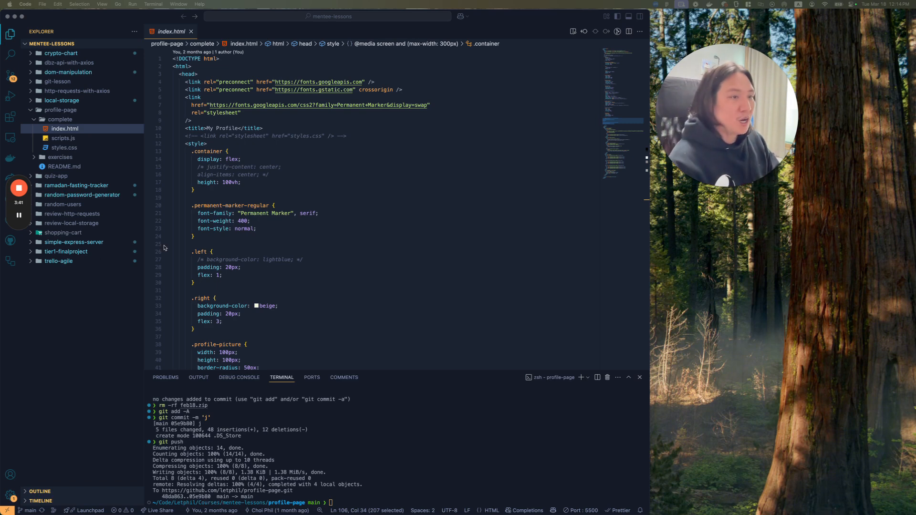
click(241, 182)
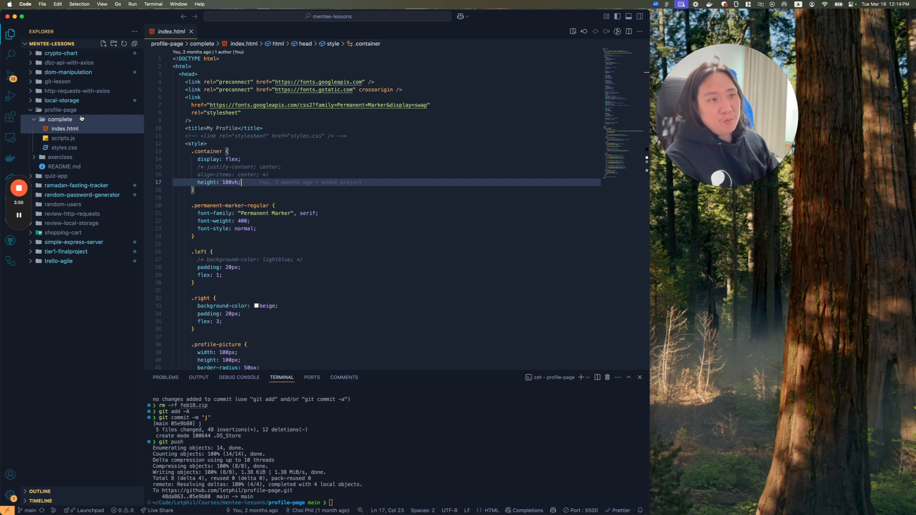
click(59, 120)
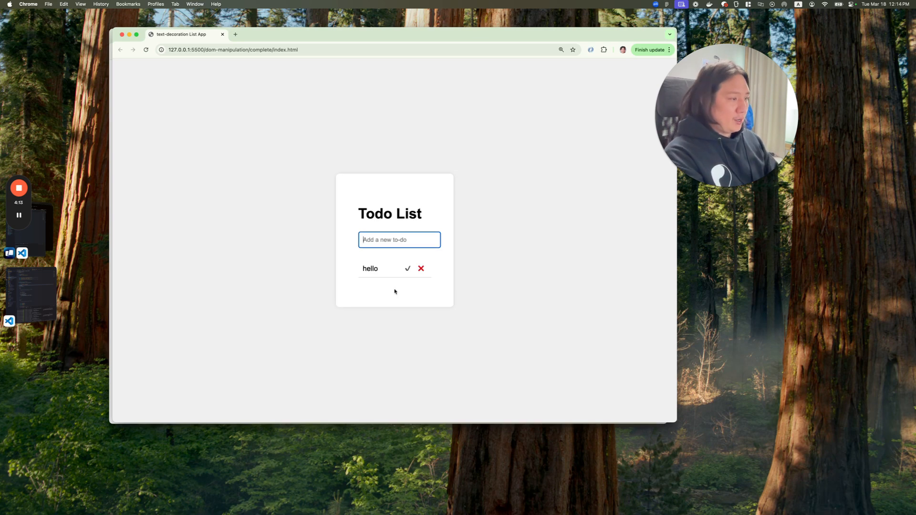
- Enter 'goodby' in the to-do app's Add a new to-do field
text(goodby)
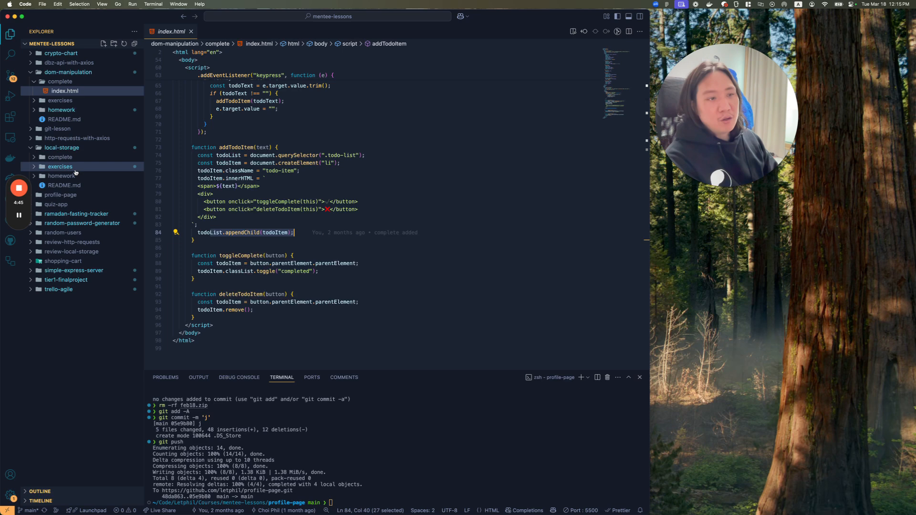
- Open local-storage/complete/todo-list.html and select the taskList id on its ul element
click(59, 157)
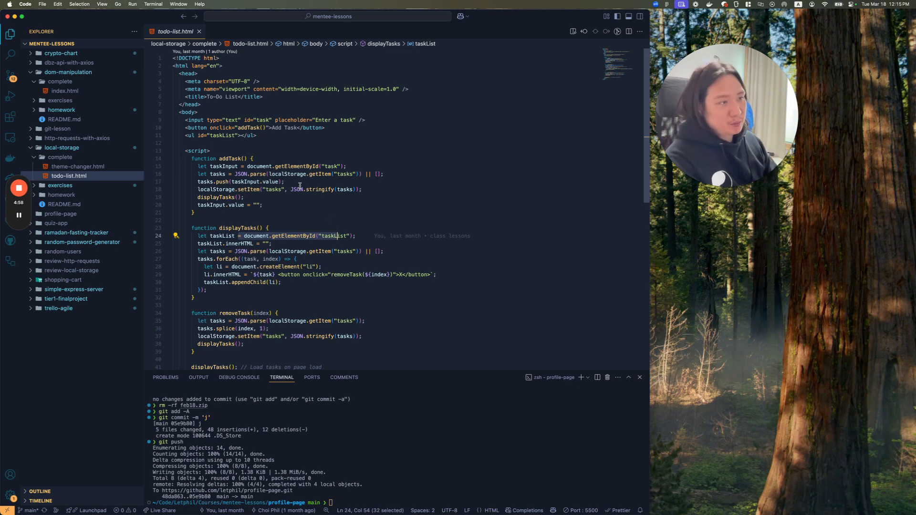
click(221, 135)
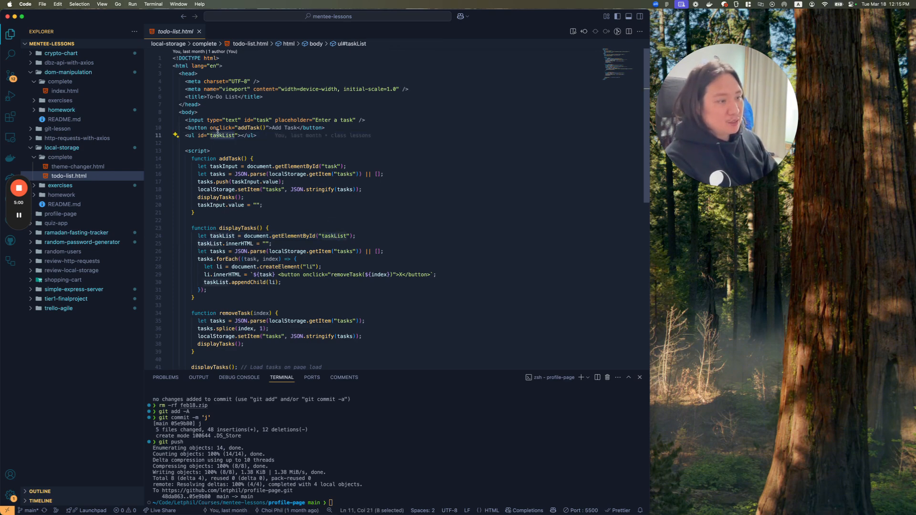
double_click(239, 243)
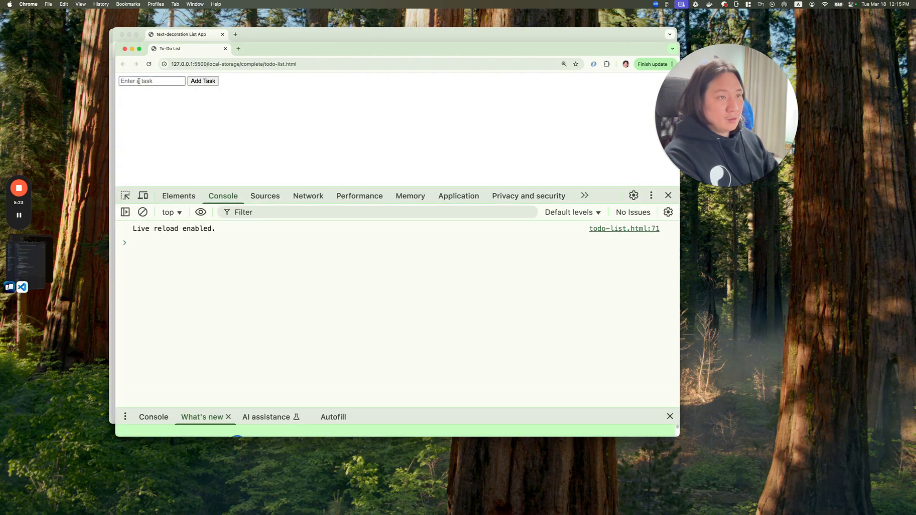
- Add 'task 1' and 'task 2' to the to-do list with Add Task
text(task 1)
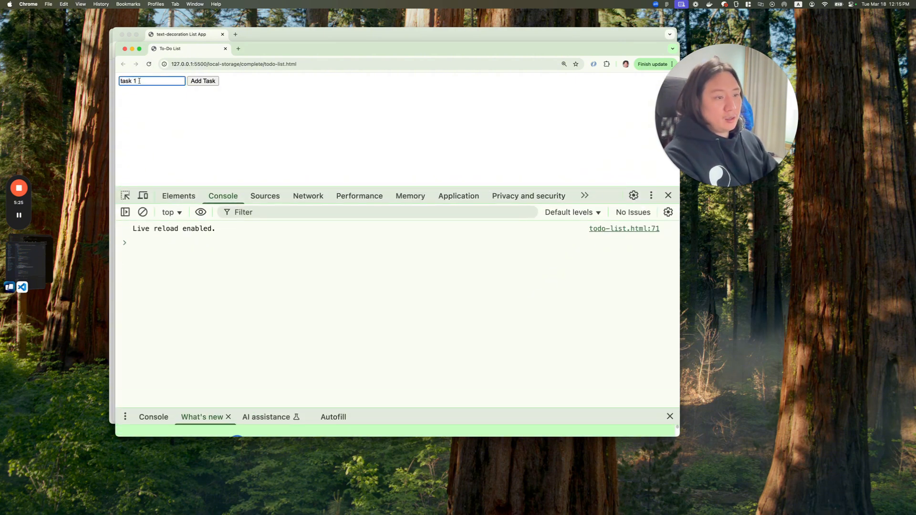
click(202, 80)
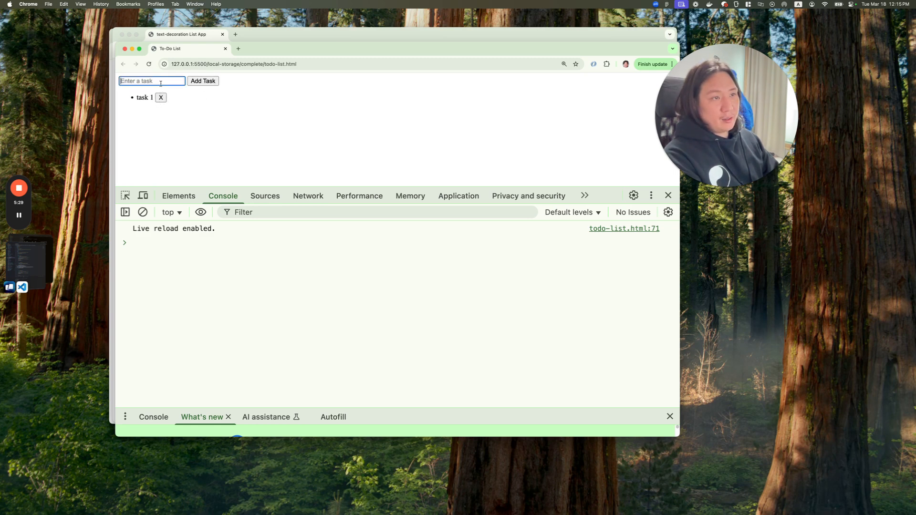
text(task 2)
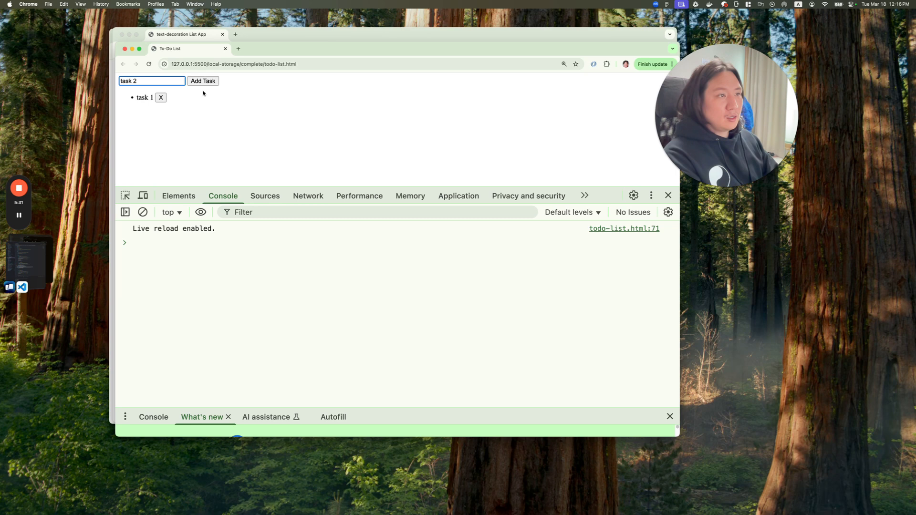
click(202, 80)
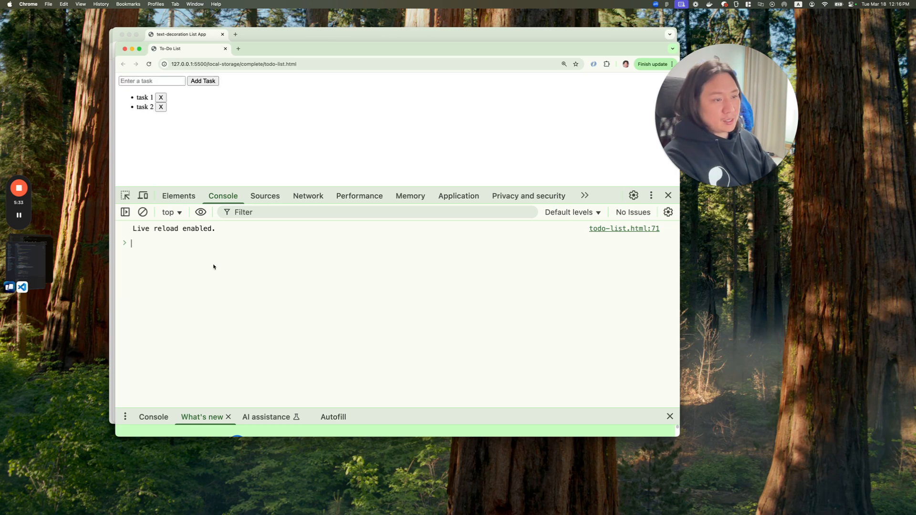
- Query localStorage in the DevTools Console and expand the stored tasks
text(localStorage)
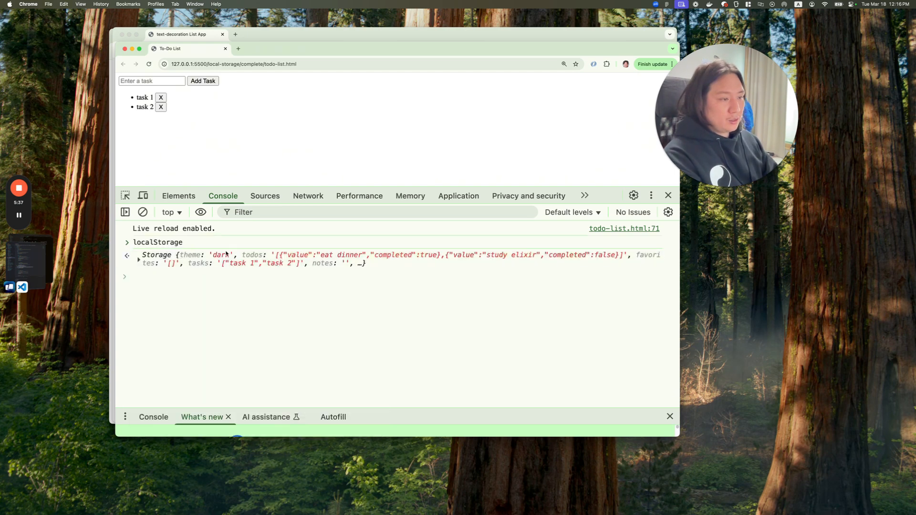
click(126, 255)
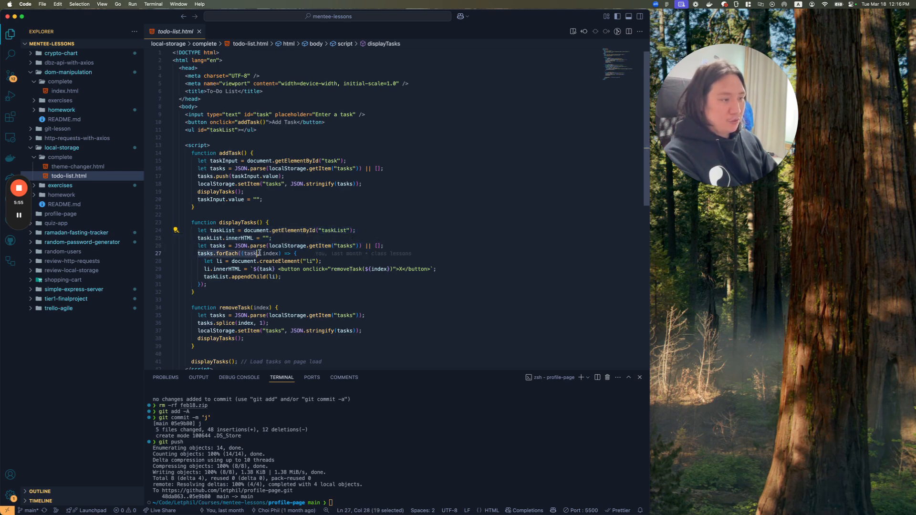
drag(254, 253, 341, 269)
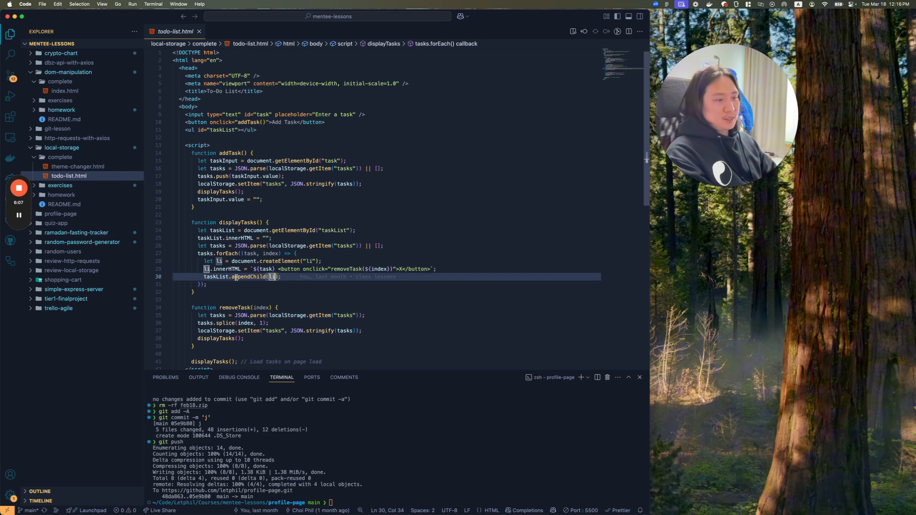
click(62, 279)
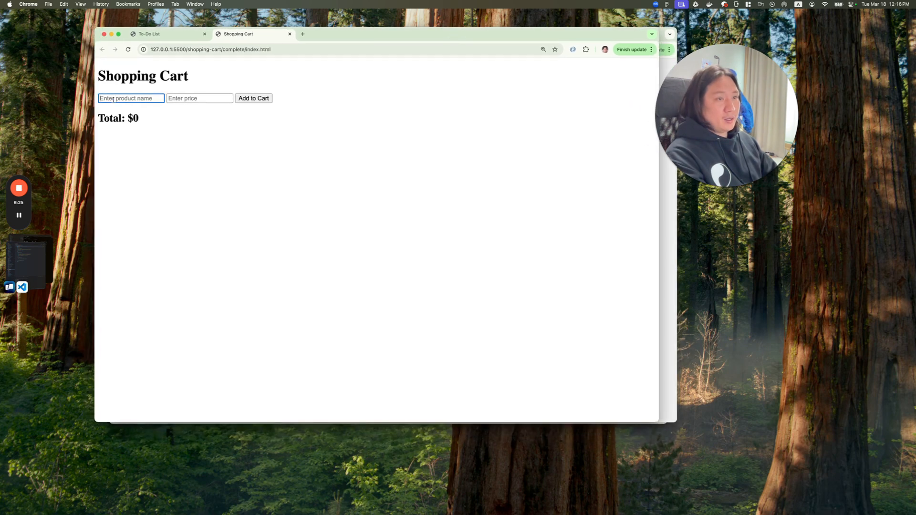
- Add shirt at $10 and shorts at $30 to the cart for a $40 total, then show DevTools
text(10)
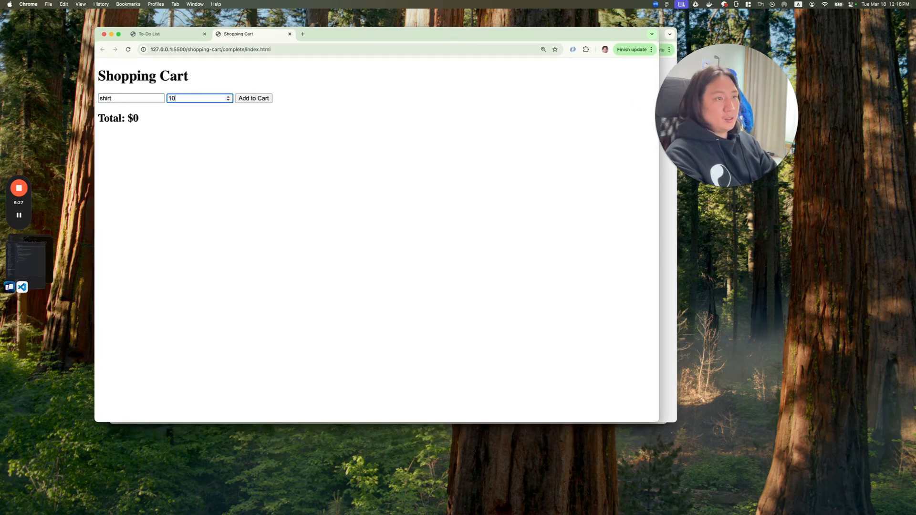
click(253, 99)
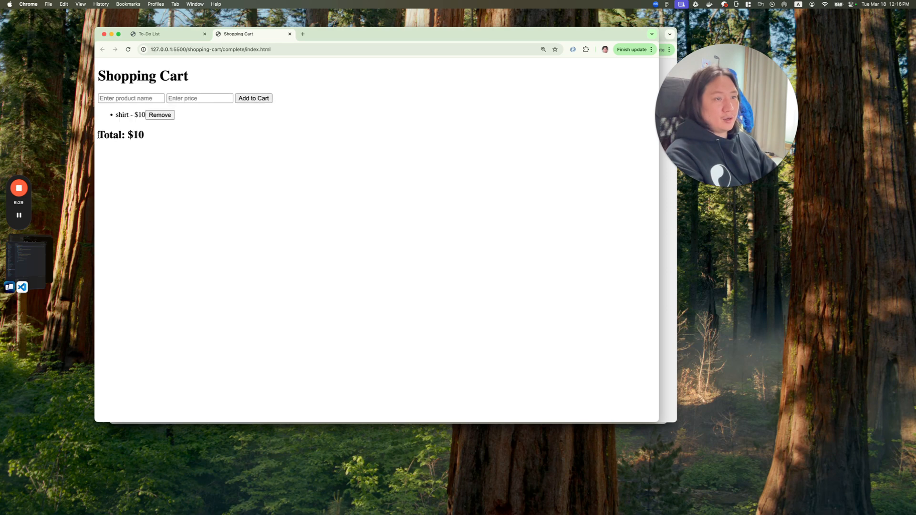
click(130, 98)
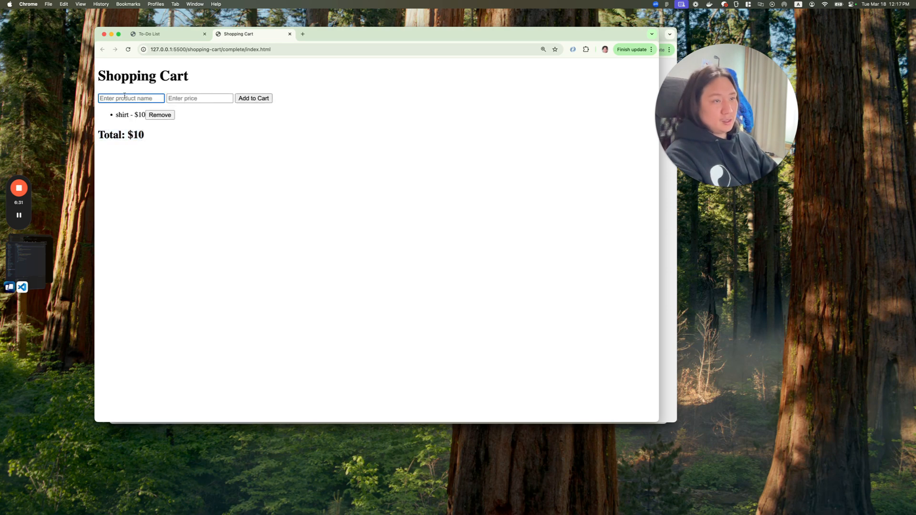
text(shorts)
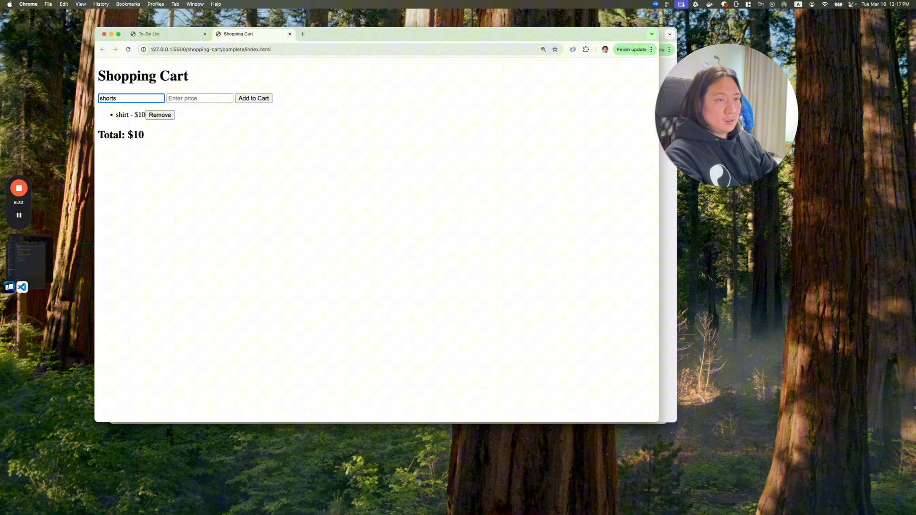
text(30)
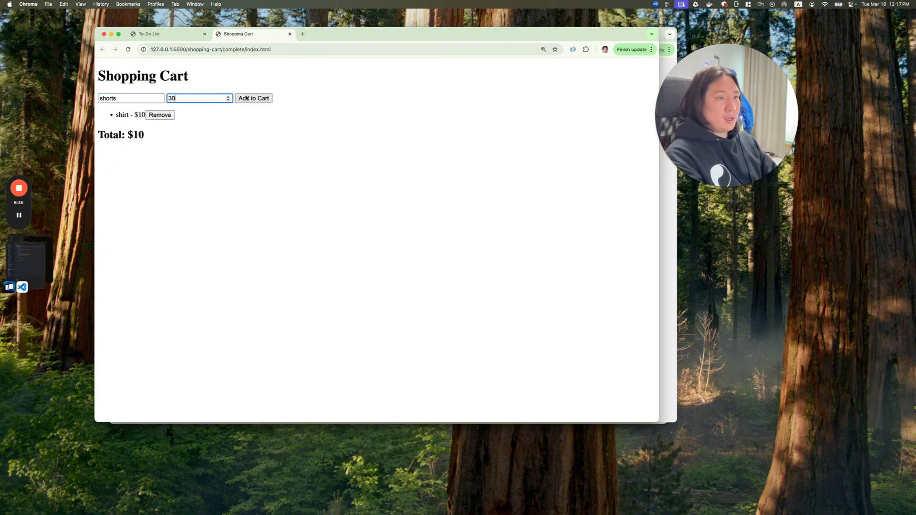
click(254, 98)
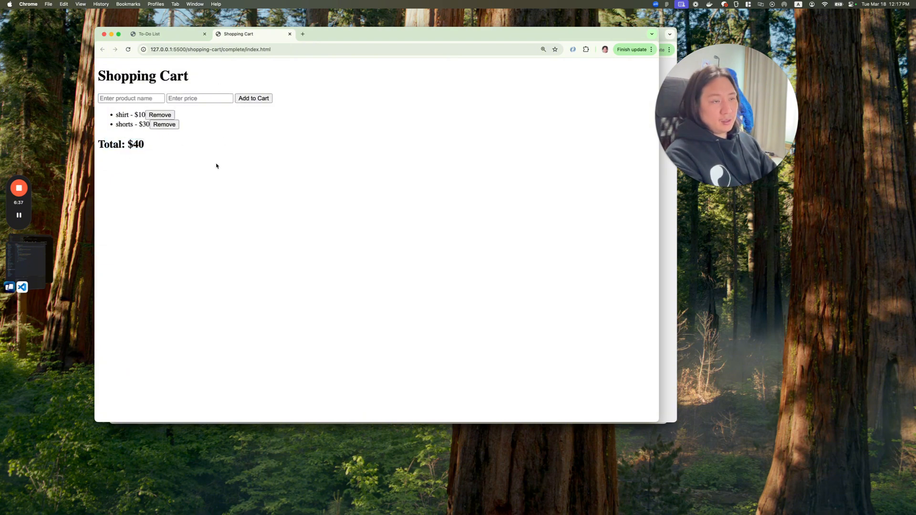
key(F12)
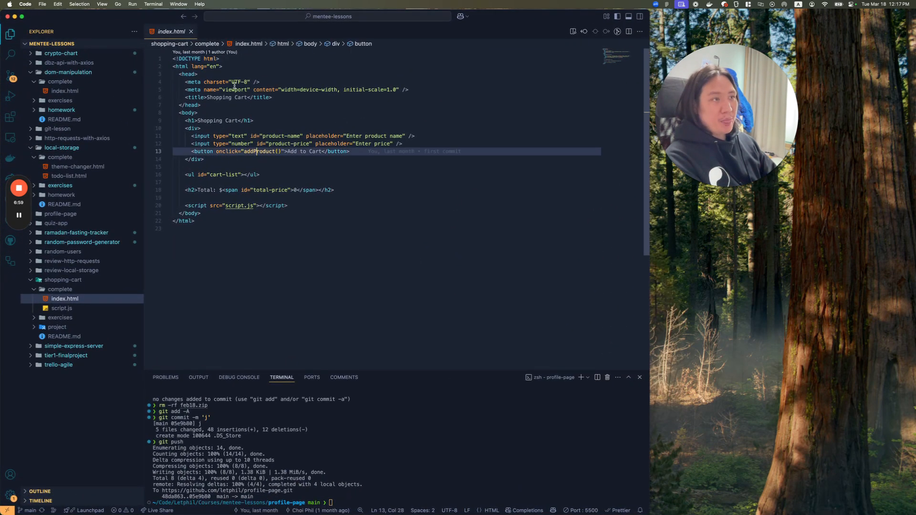
- Review renderCart, addProduct and removeProduct in shopping-cart/complete/script.js
click(62, 308)
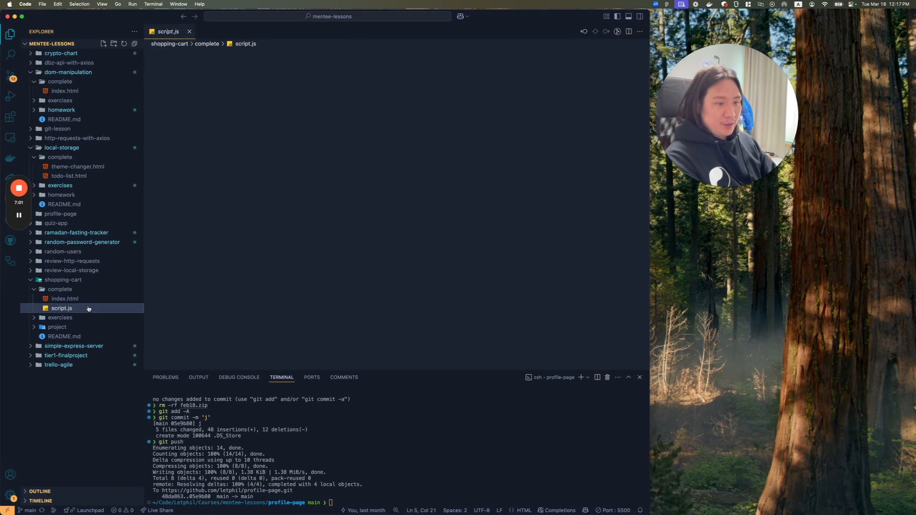
click(61, 308)
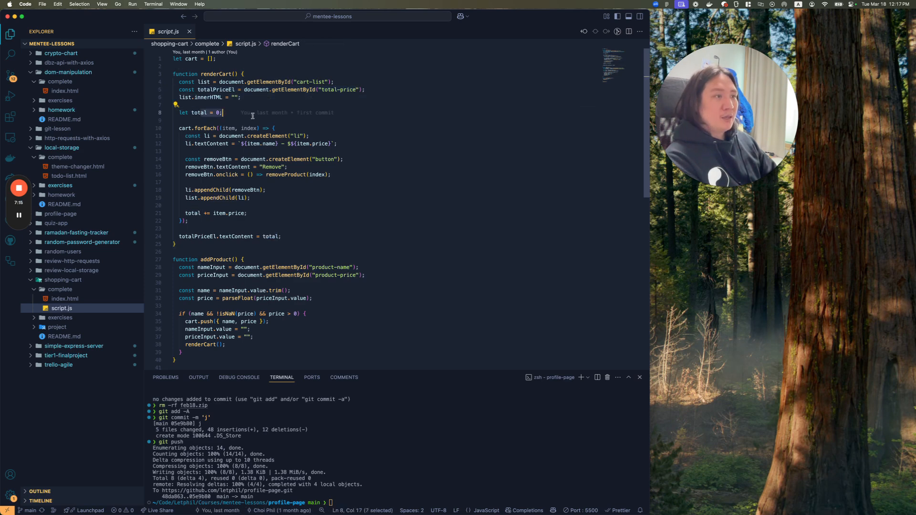
click(176, 128)
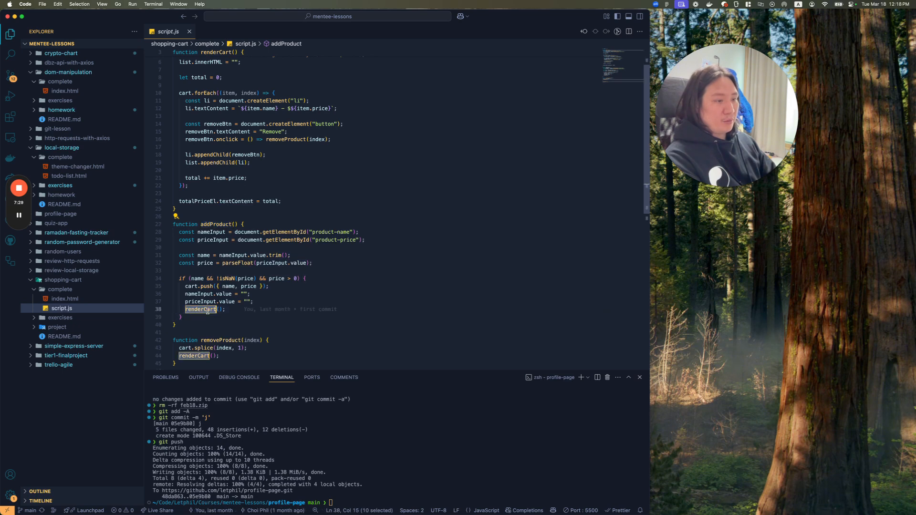
scroll(up, 3)
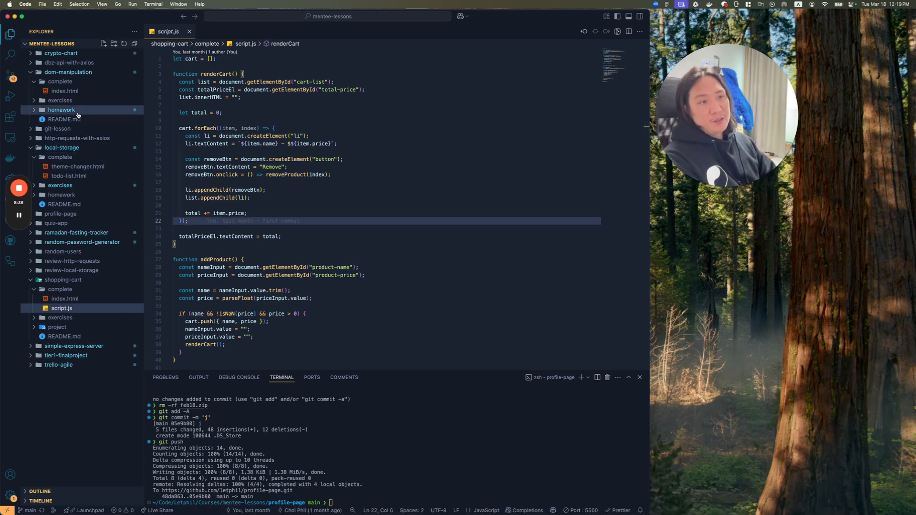
click(71, 260)
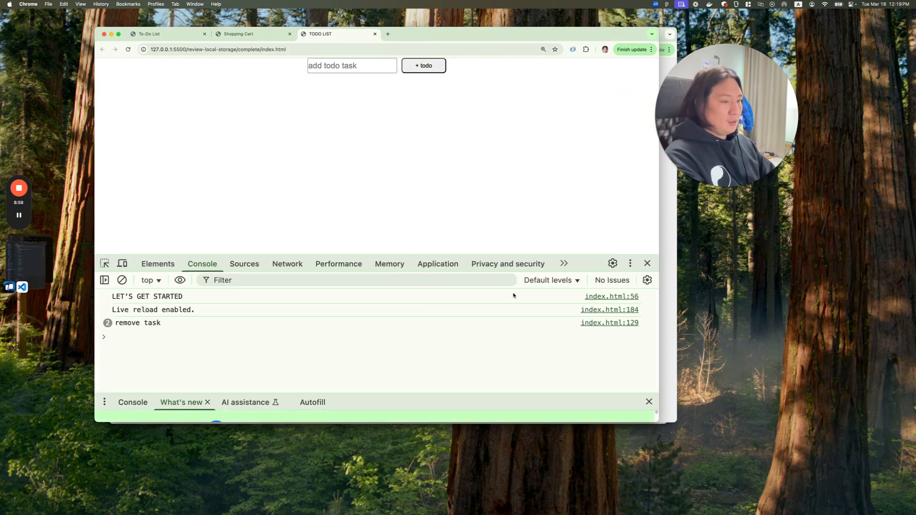
mouse_move(545, 256)
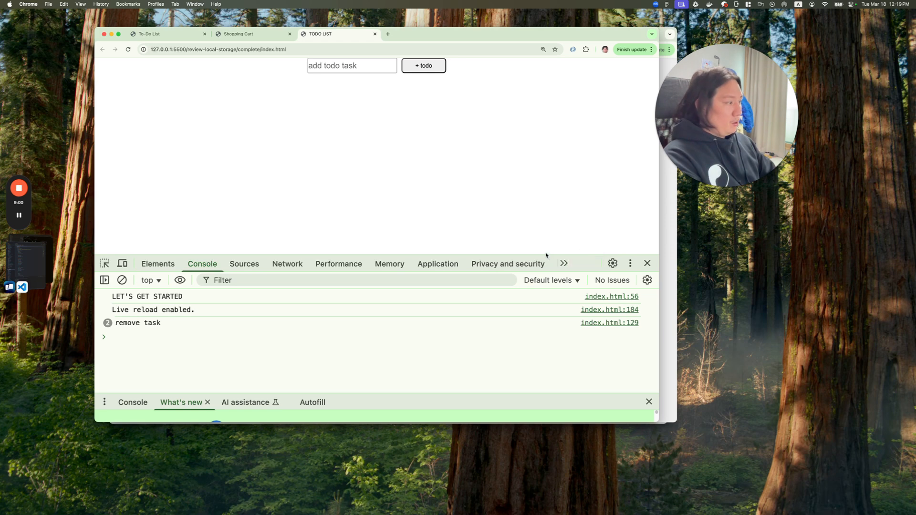
- Add learn elixir, learn html and learn golang to the TODO LIST with + todo
text(learn elixir)
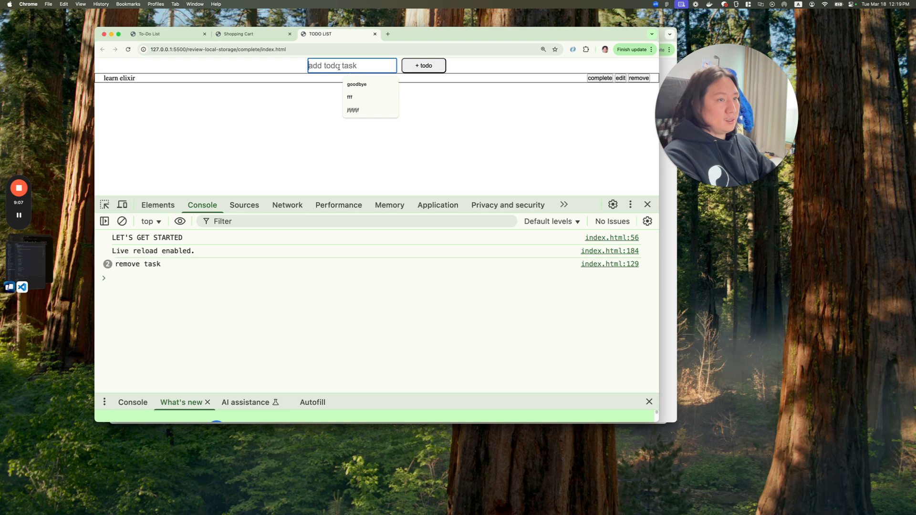
text(learn html)
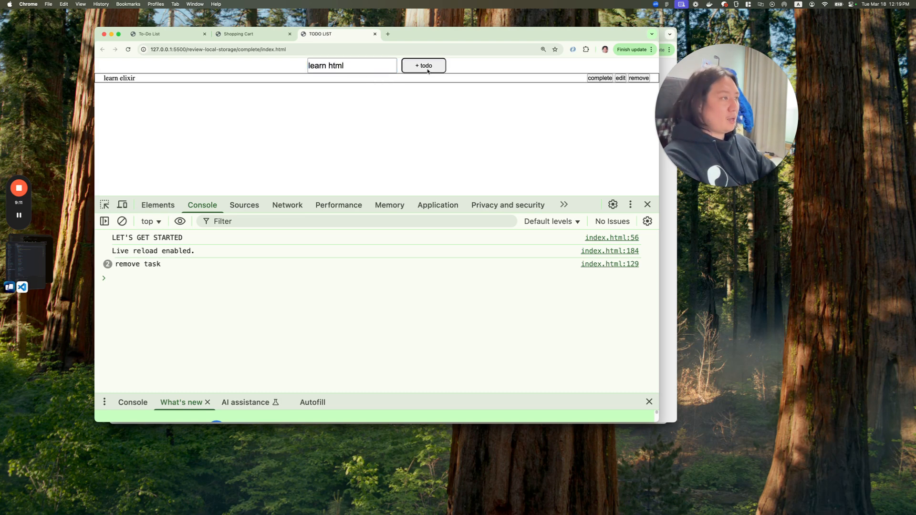
click(422, 65)
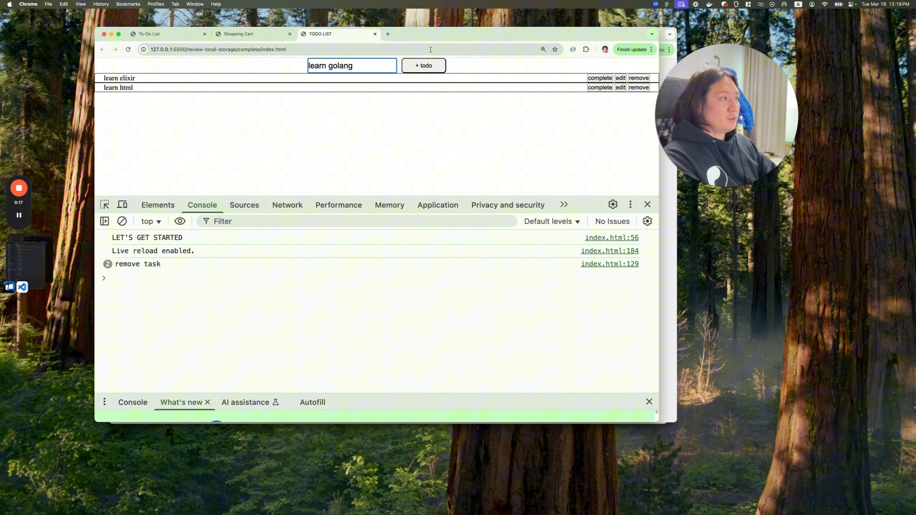
- Show localStorage in the Console, expand the Storage object, and begin editing learn elixir
click(423, 66)
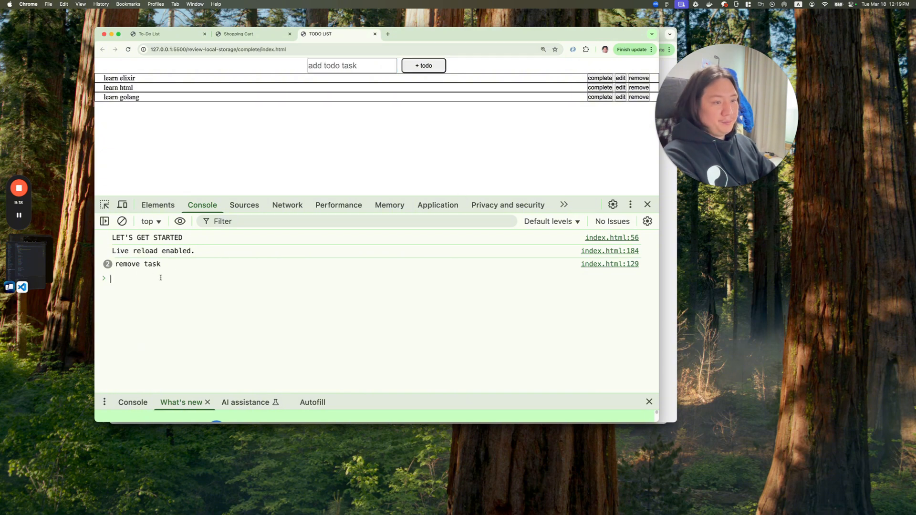
text(local)
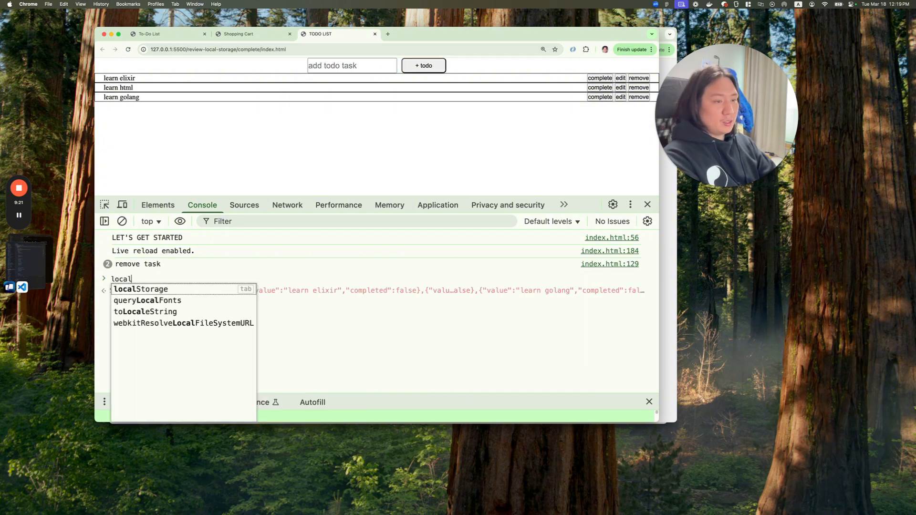
key(Enter)
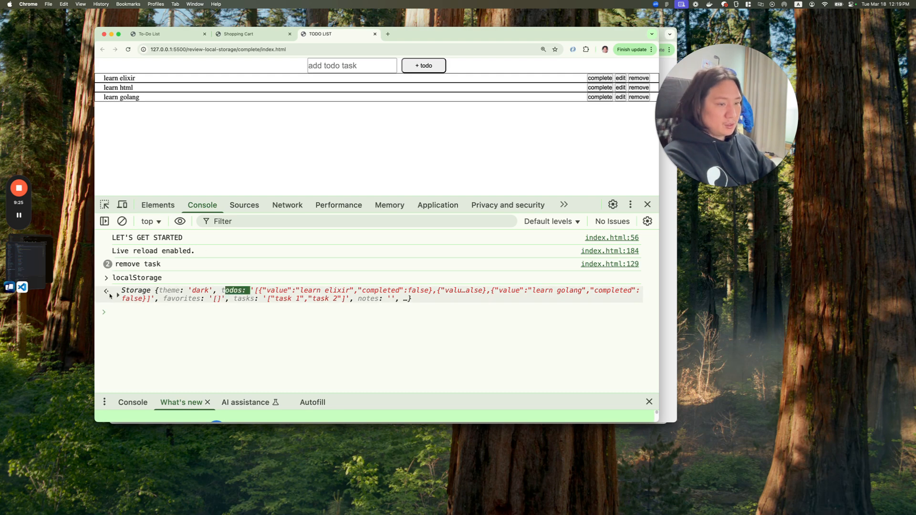
click(106, 289)
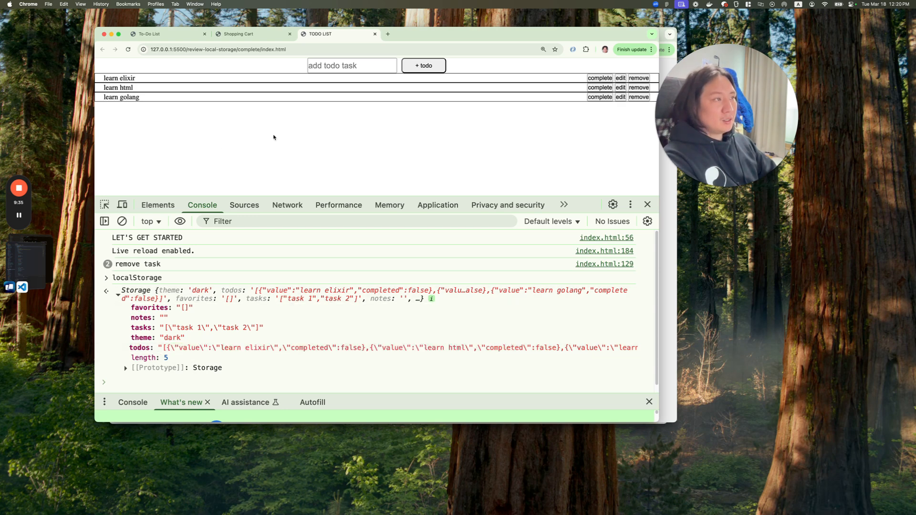
click(620, 77)
text(learn phoenix)
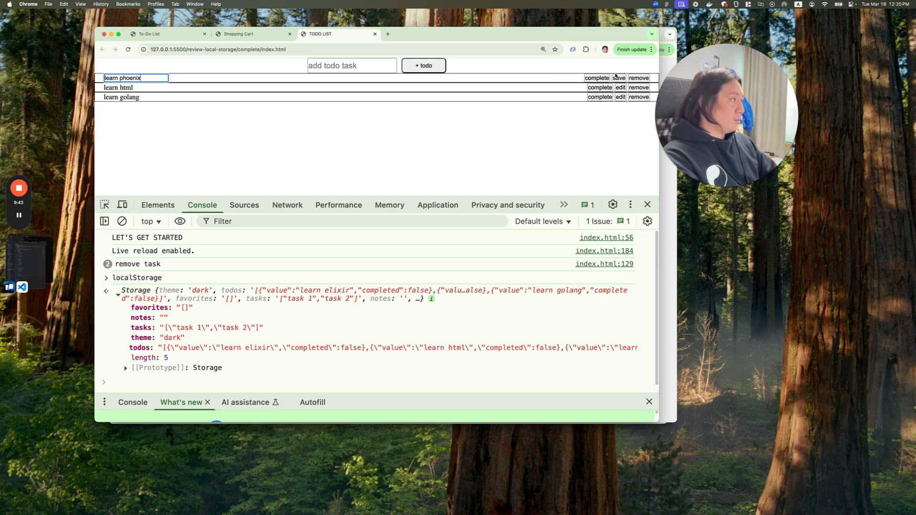
- Save the task renamed to learn phoenix and check localStorage in a cleared console
click(597, 77)
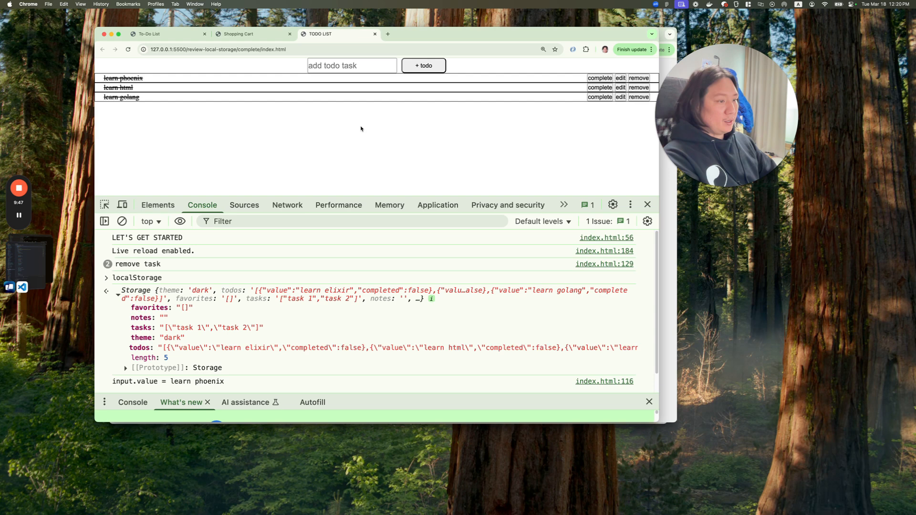
click(122, 220)
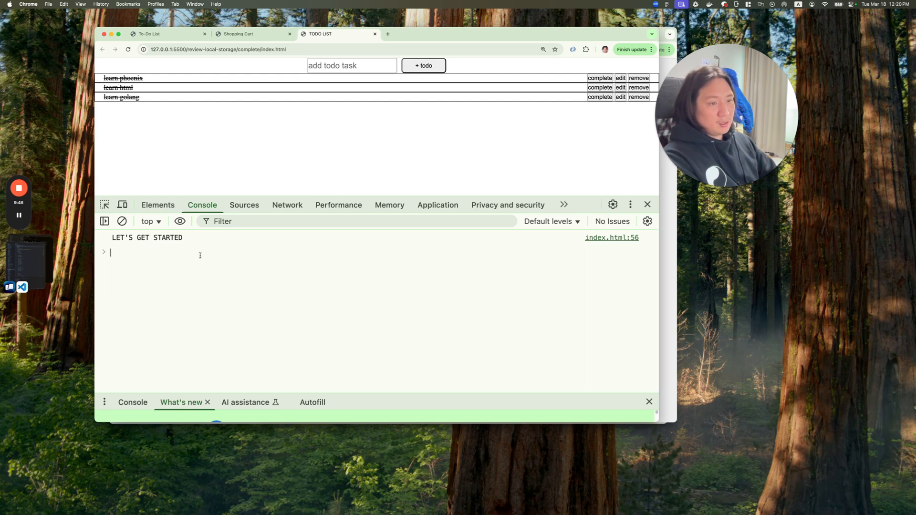
text(localStorage)
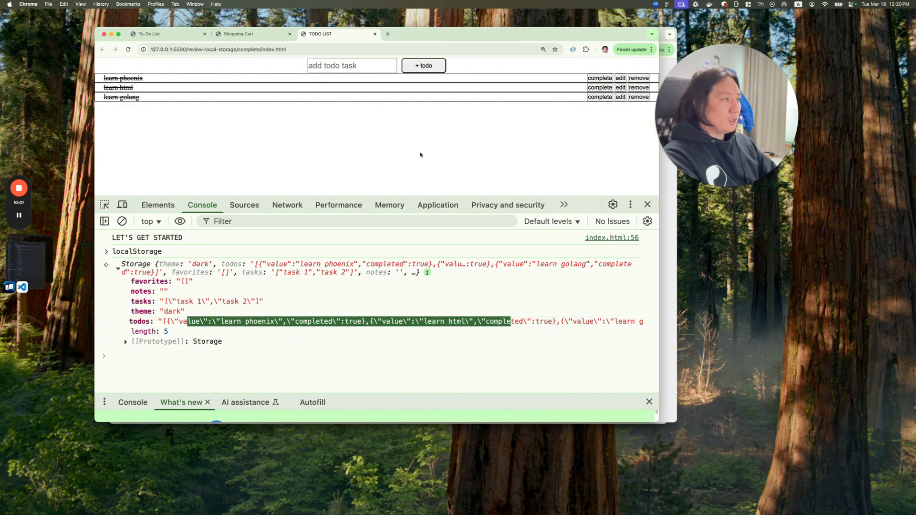
- Remove the learn phoenix task and confirm the change in localStorage
click(638, 78)
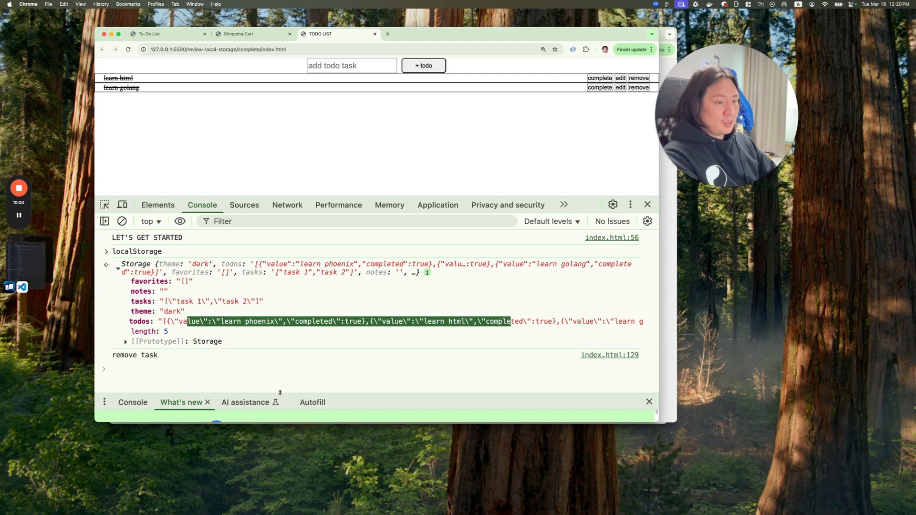
text(local)
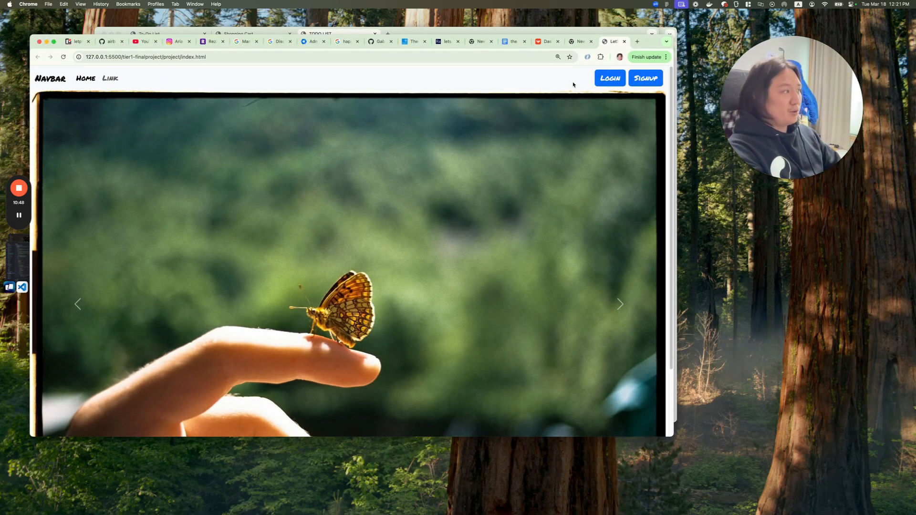
- Log in as phil through the navbar Login modal and view the Secret Society member list
click(609, 78)
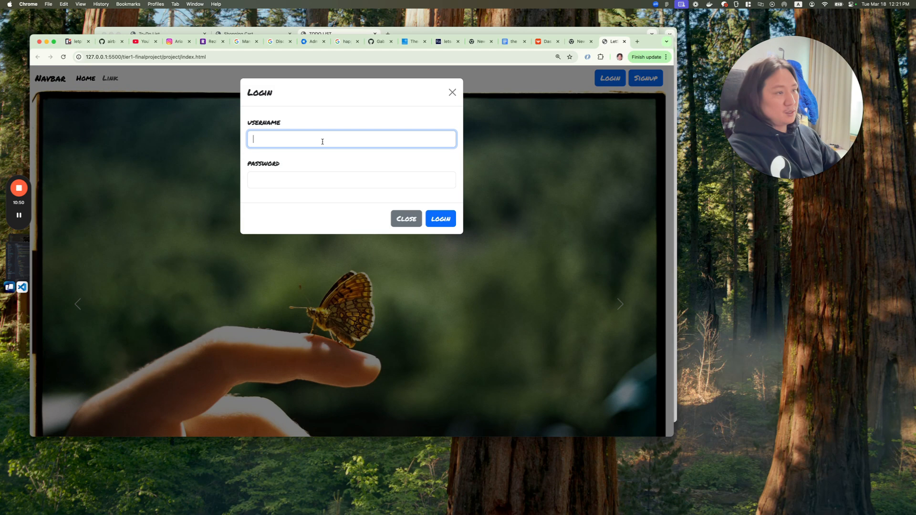
text(phil)
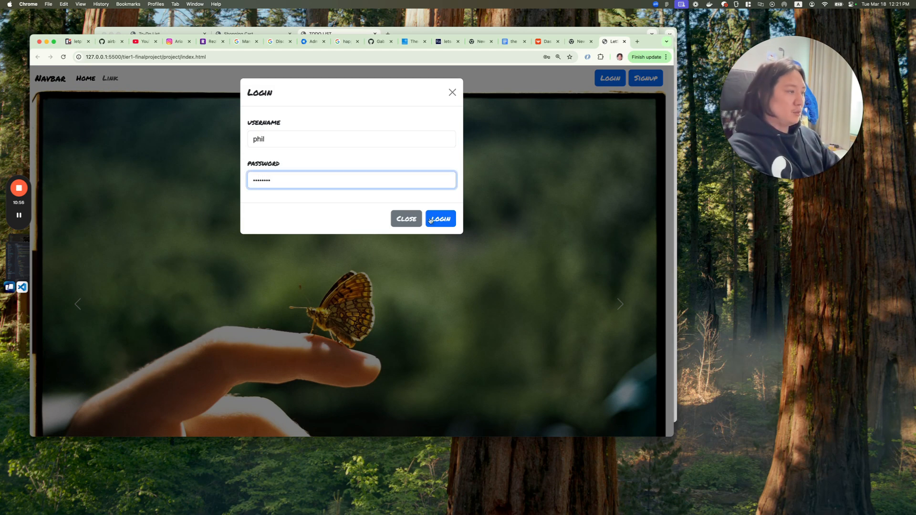
click(439, 218)
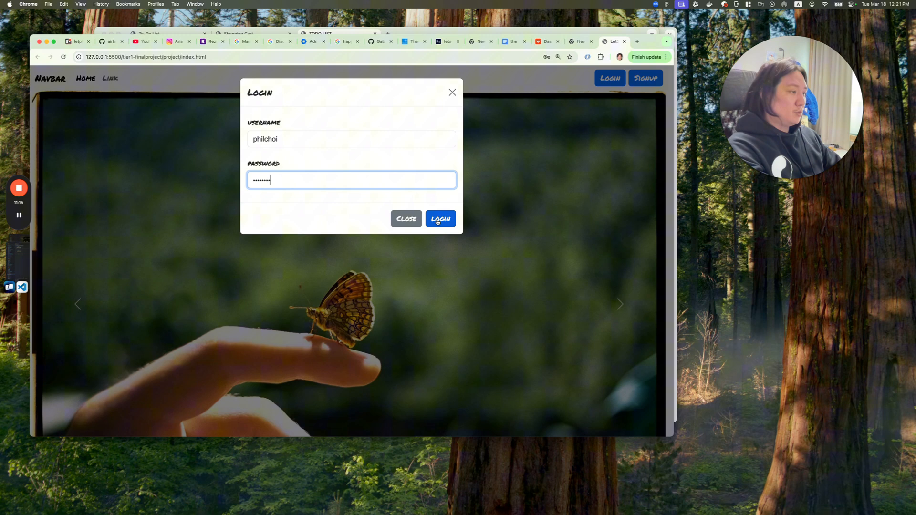
click(440, 219)
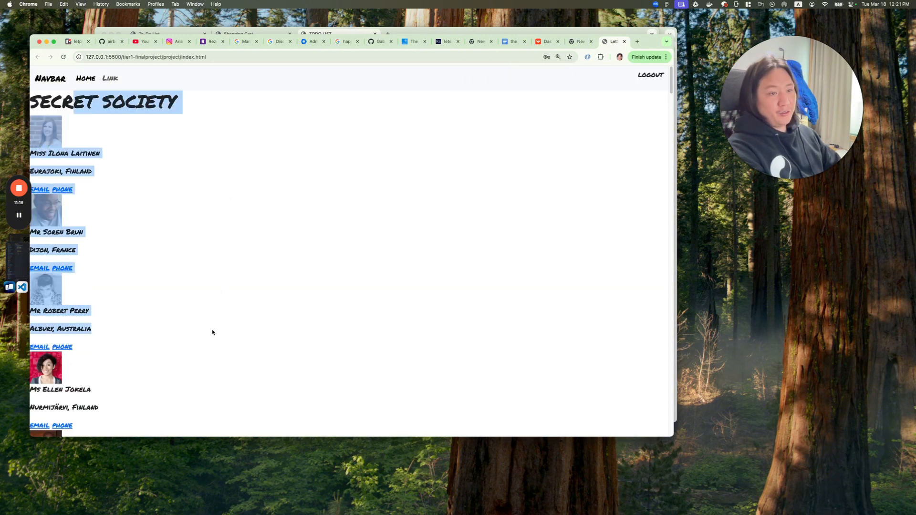
scroll(down, 3)
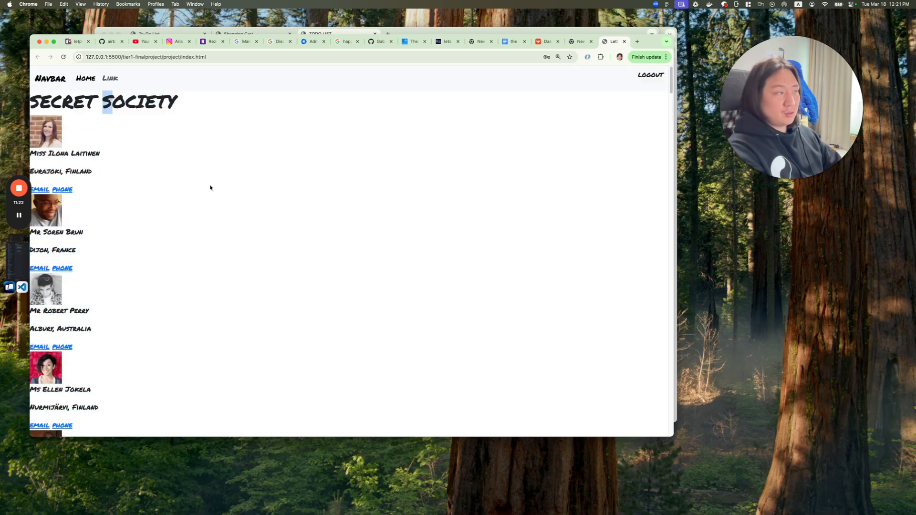
click(648, 74)
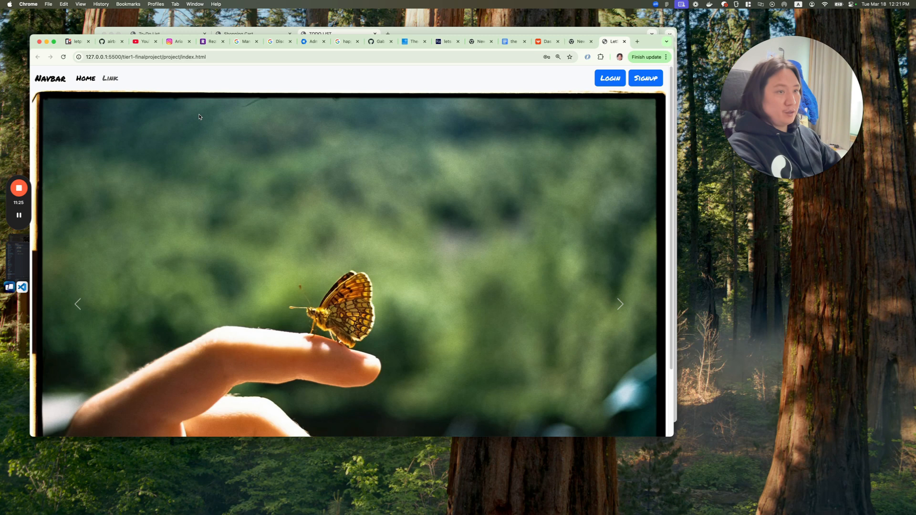
click(608, 77)
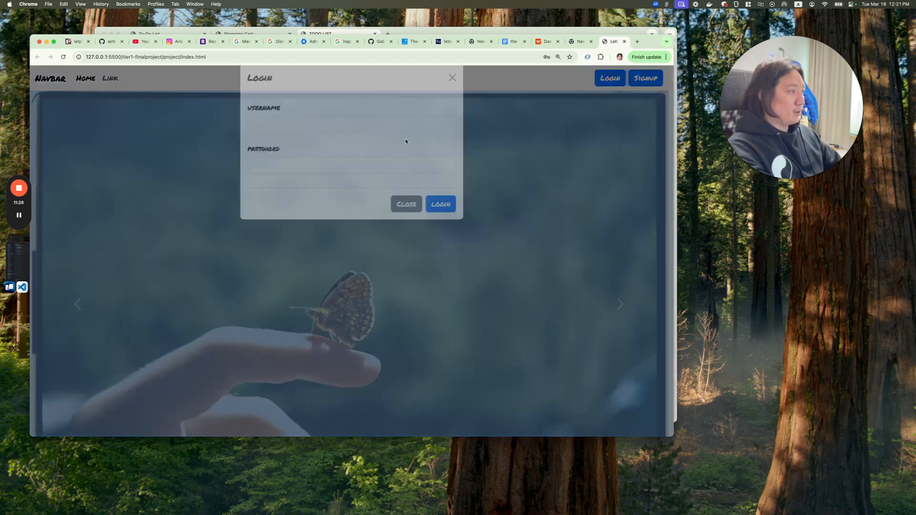
text(philchoi)
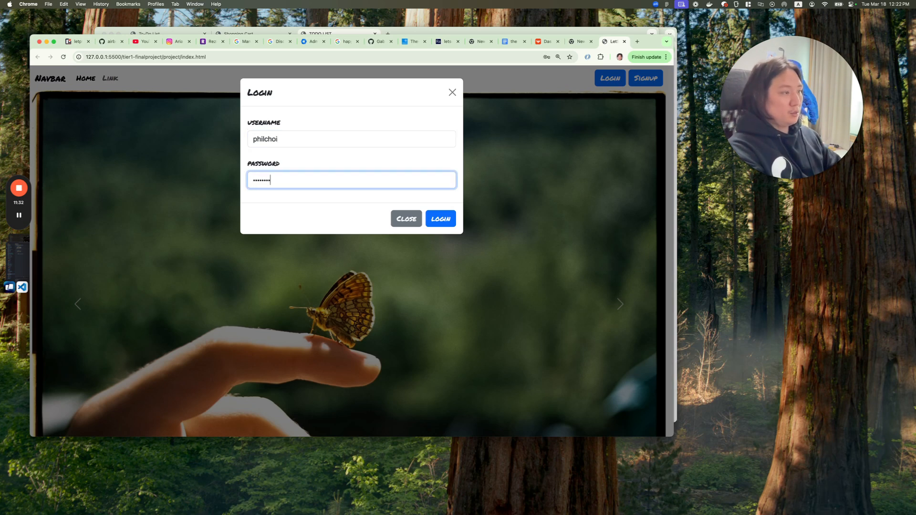
- Show the final project's mock-logins.js defining two mock users gathered into authUsers
click(440, 218)
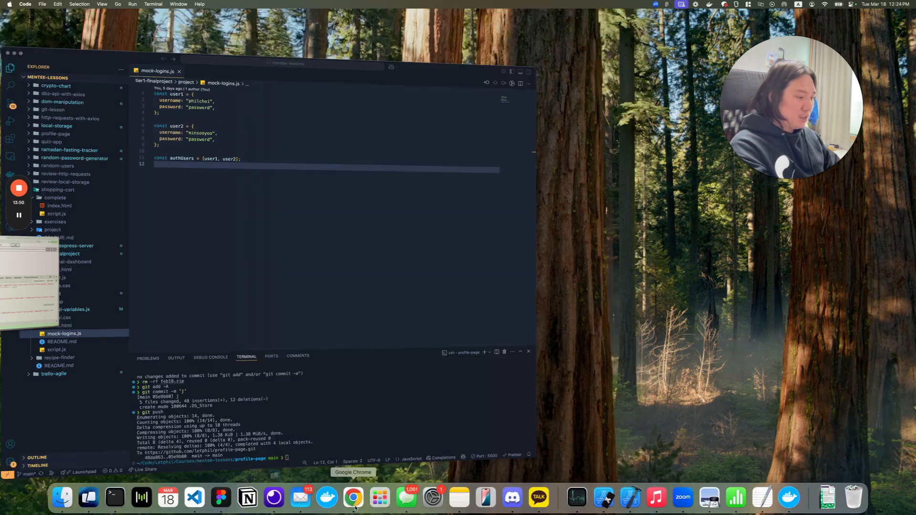
- Load randomuser.me/api?results=100 in the browser and expand the returned user records
click(352, 498)
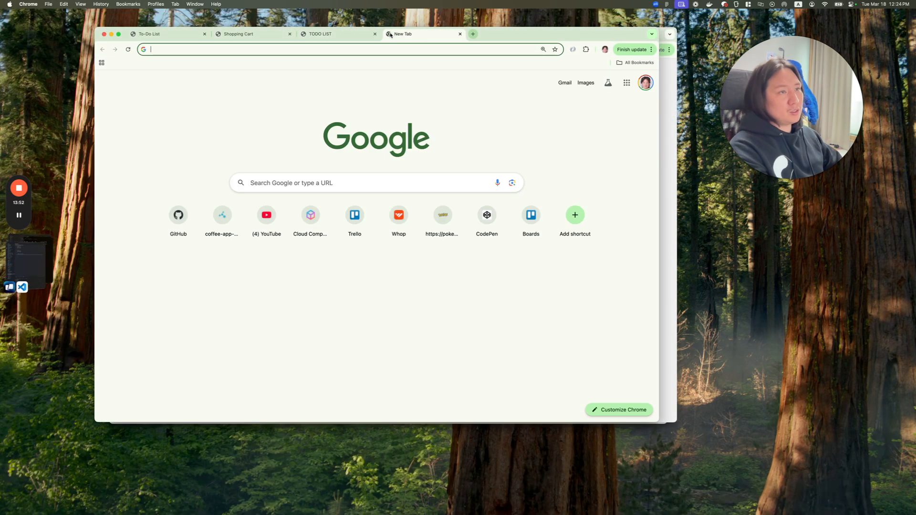
text(randomuser.me/api?results=100)
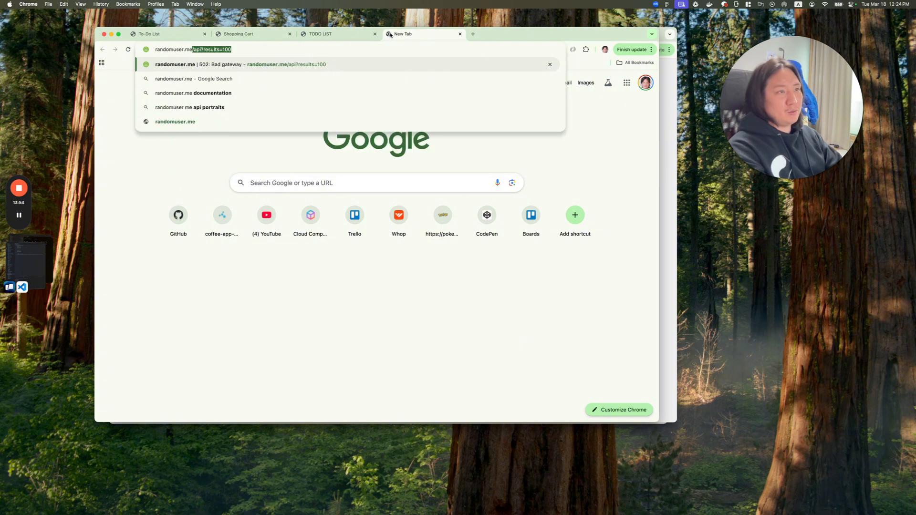
key(Enter)
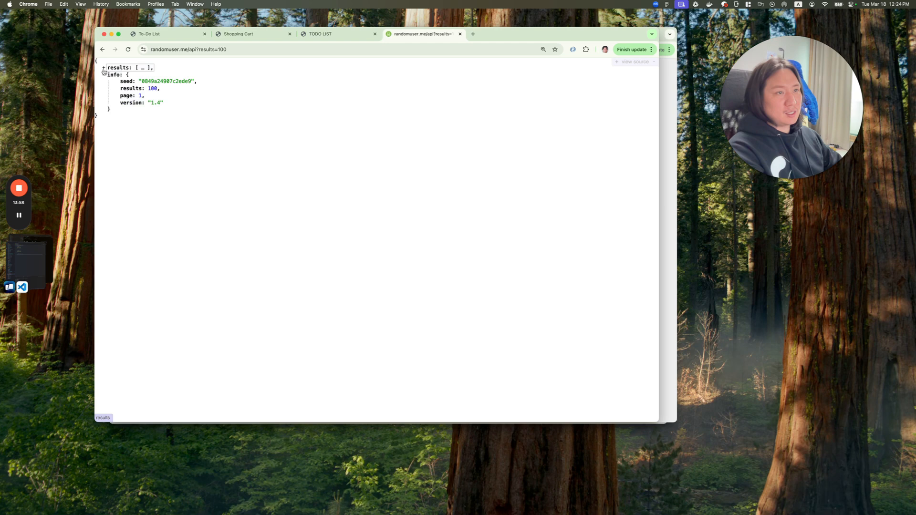
click(103, 67)
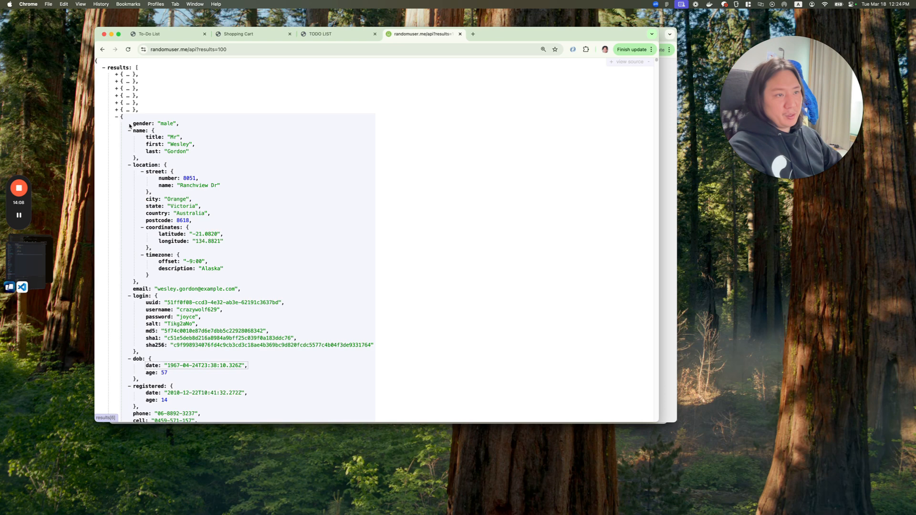
scroll(down, 3)
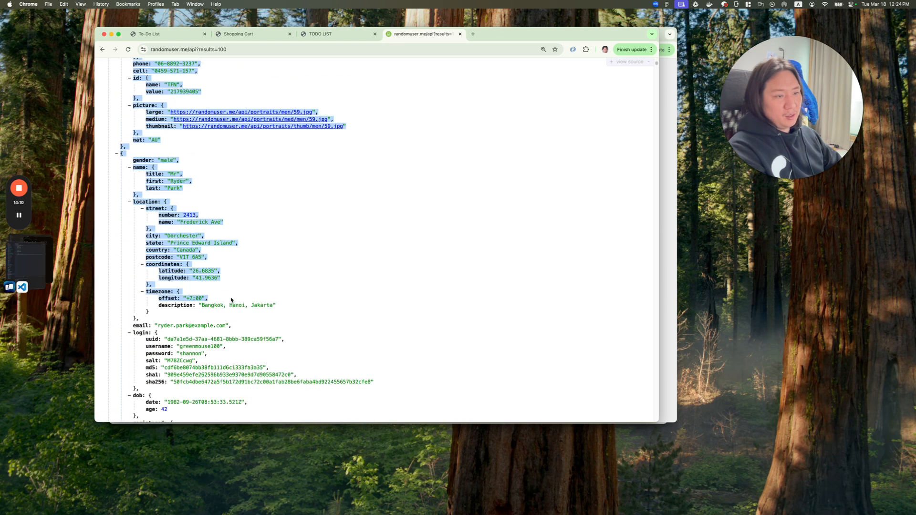
scroll(down, 3)
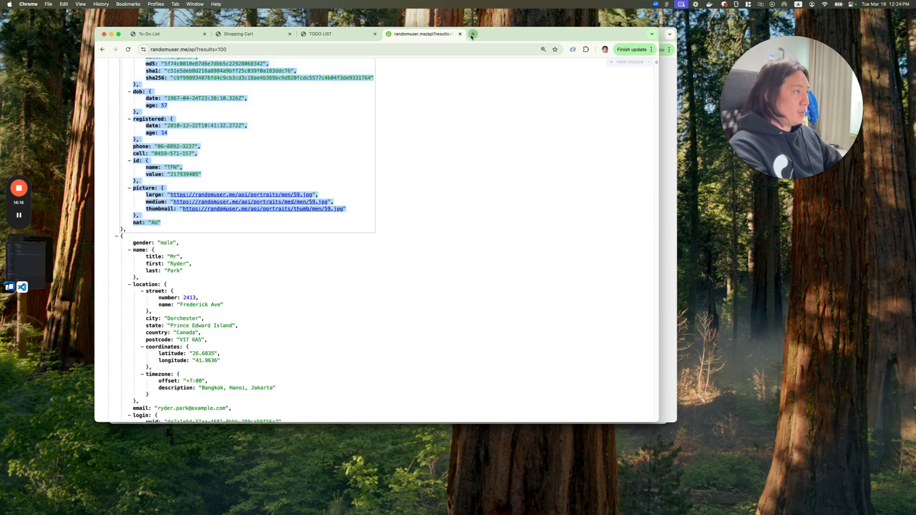
- View a pasted randomuser record as a tree in the Online JSON Viewer site
click(472, 34)
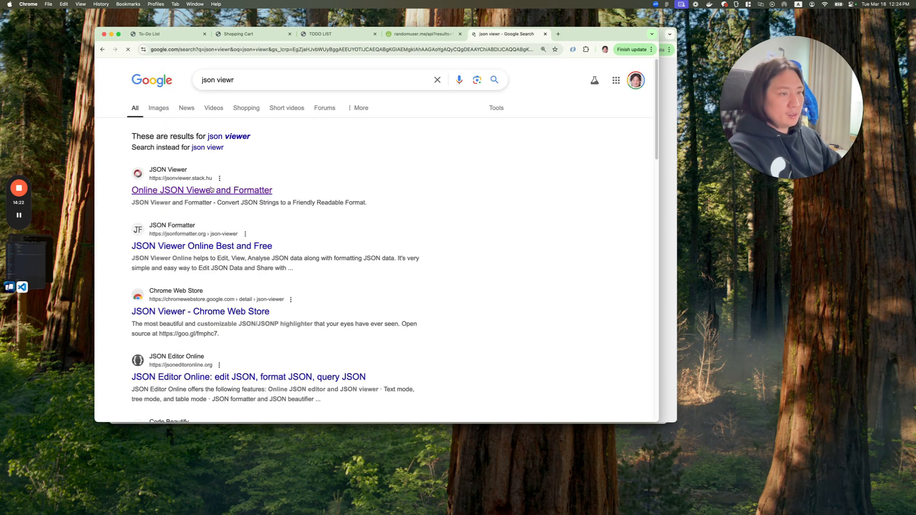
click(201, 190)
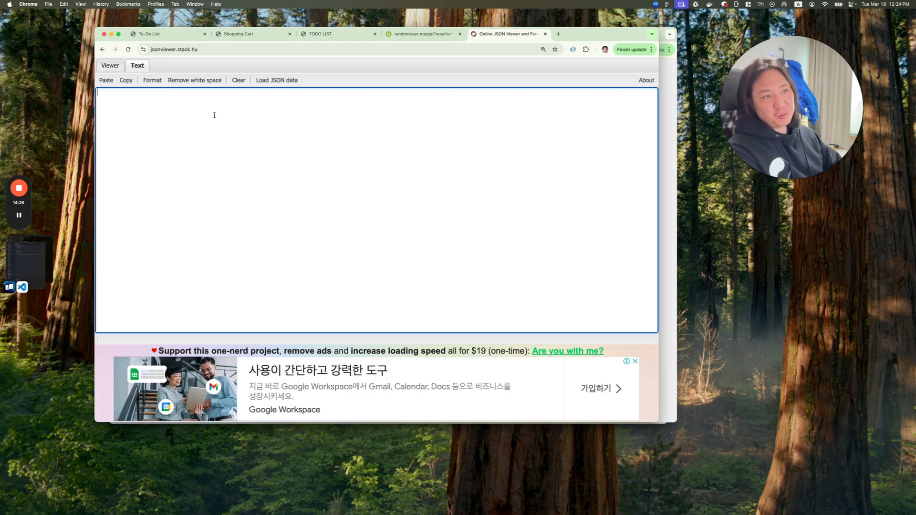
mouse_move(189, 153)
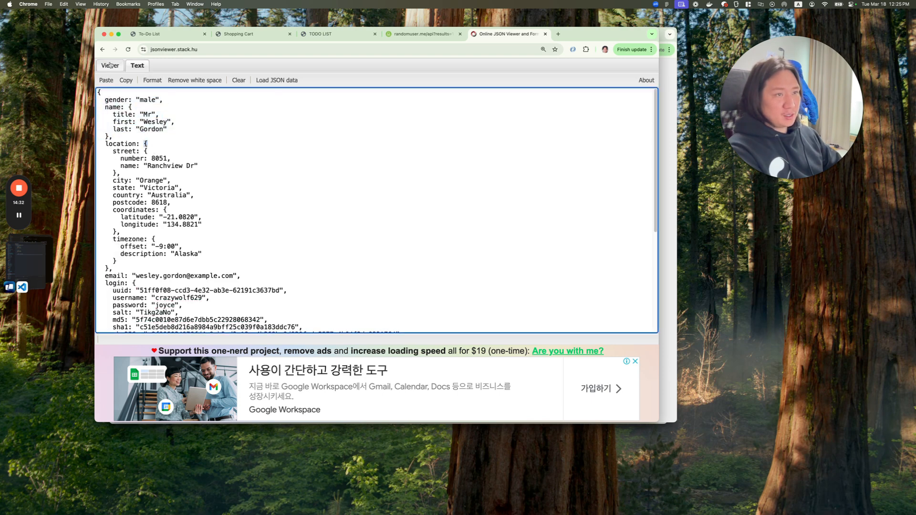
click(111, 65)
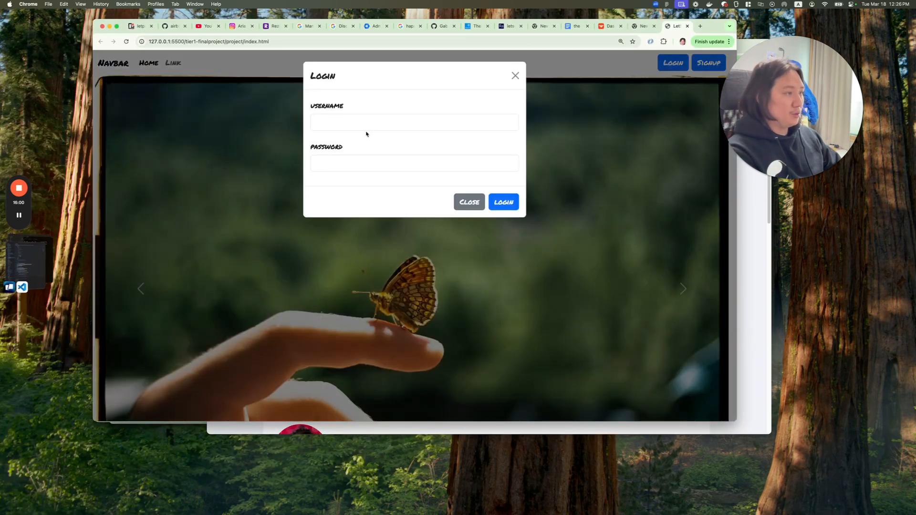
- Log into the Secret Society project as philch and decline saving the password
text(philchoi)
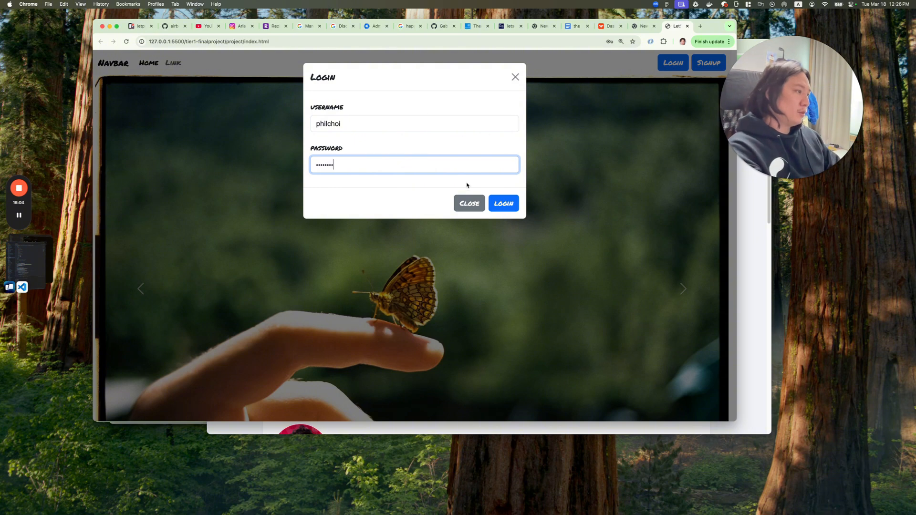
click(502, 203)
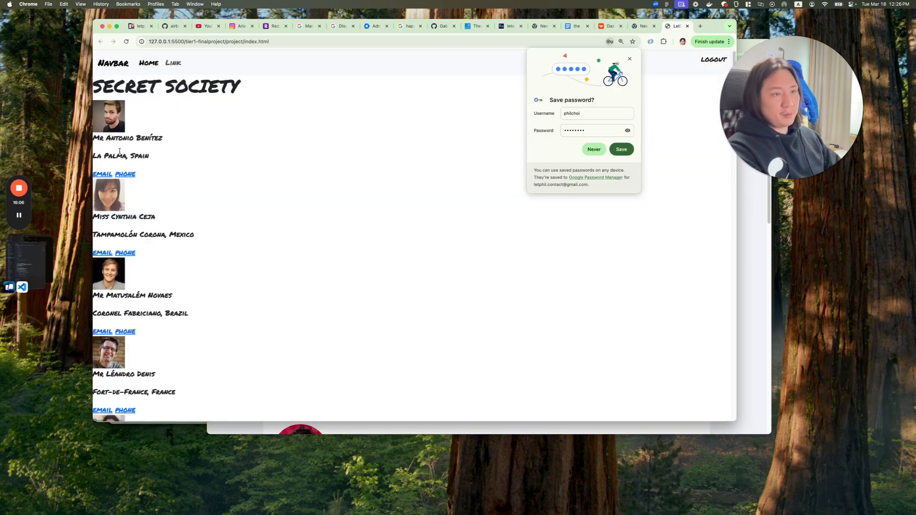
click(592, 149)
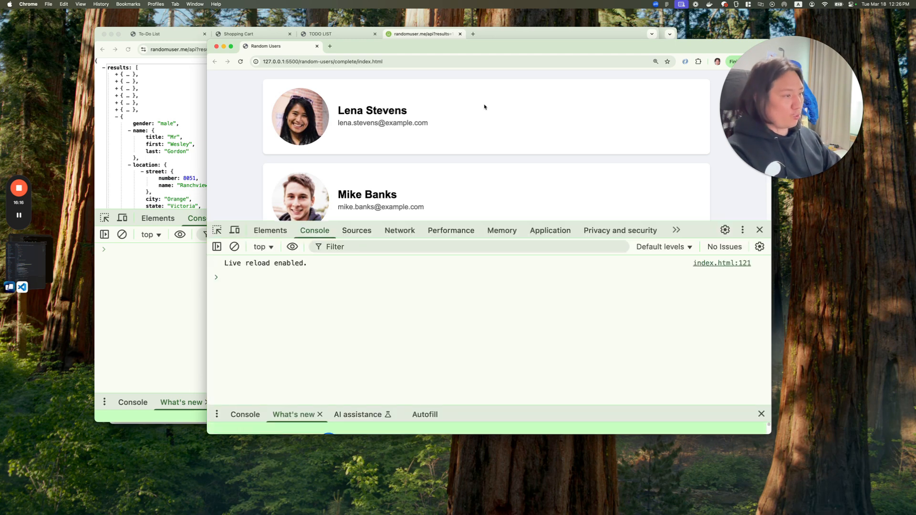
- Inspect the Random Users page's api/?results=10 request in DevTools Network
click(400, 230)
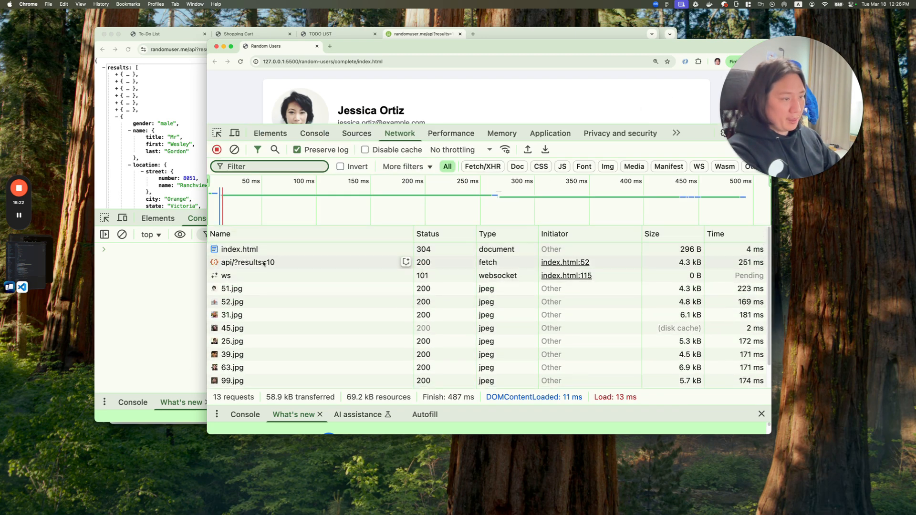
click(248, 262)
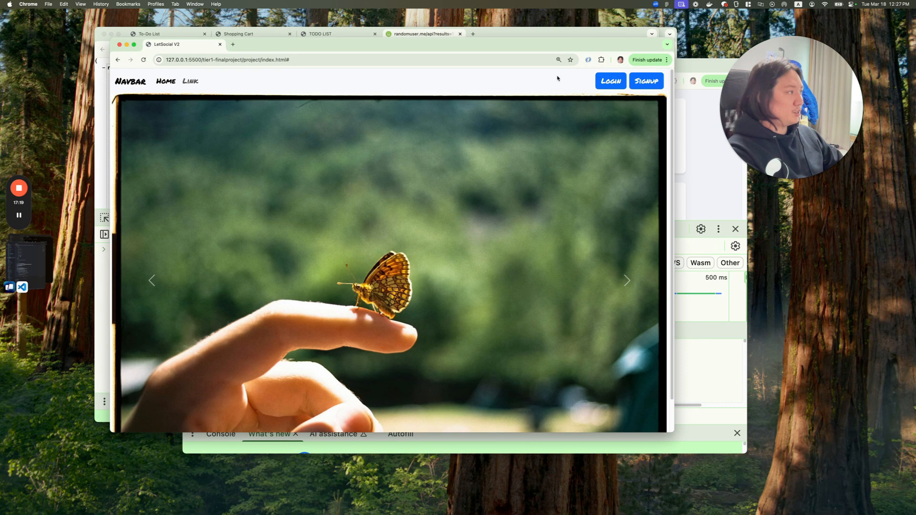
- Submit another login attempt on the project before moving to the Personal Dashboard
click(610, 80)
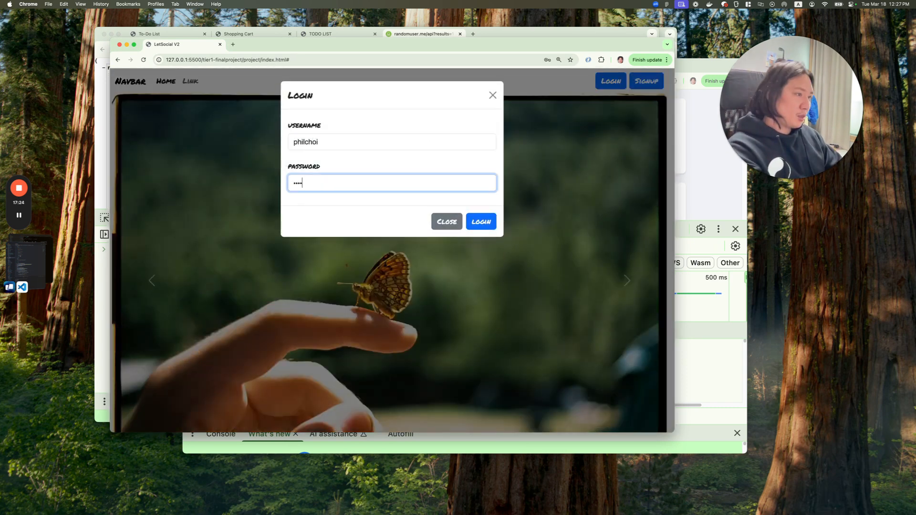
click(480, 221)
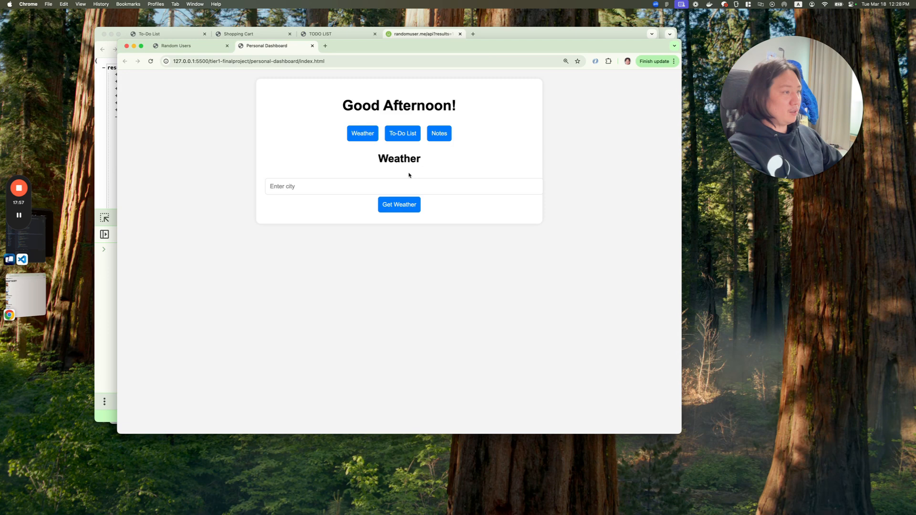
- Fetch the dashboard weather for seoul
text(seoul)
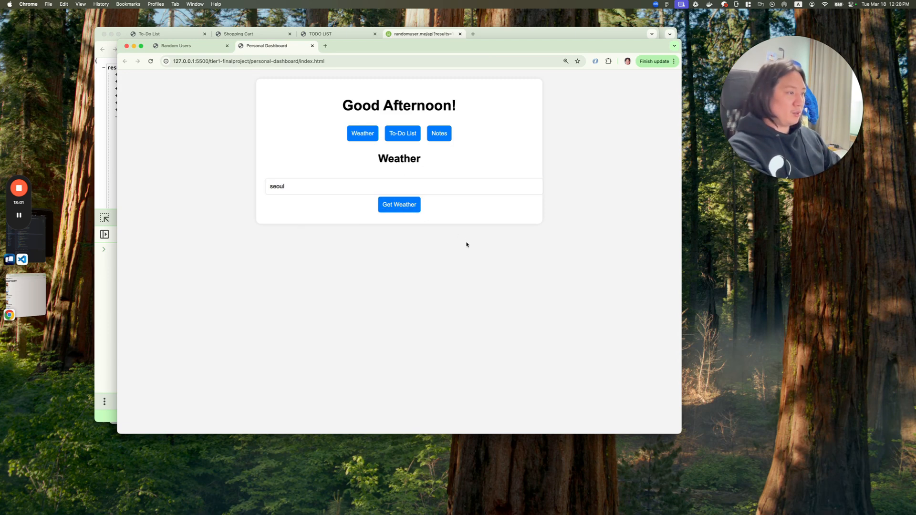
click(398, 204)
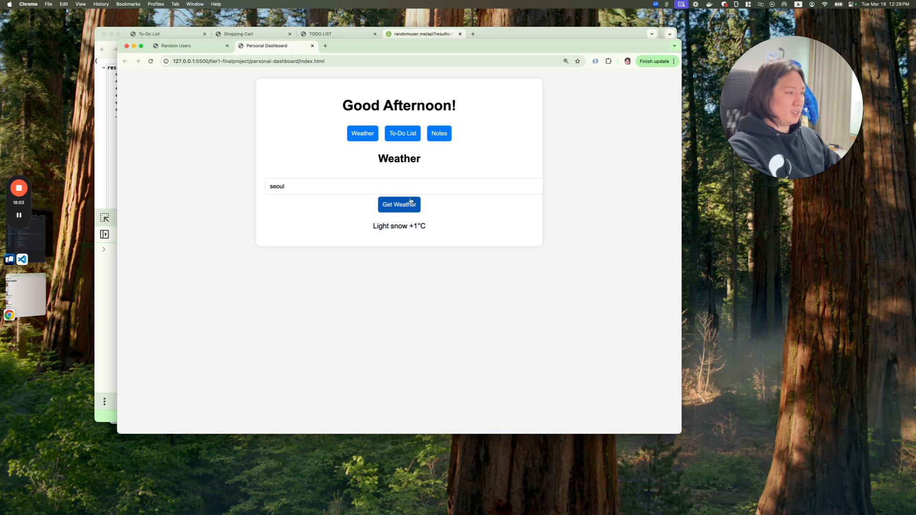
- Add task 1 and task 2 to the dashboard's To-Do List
click(402, 134)
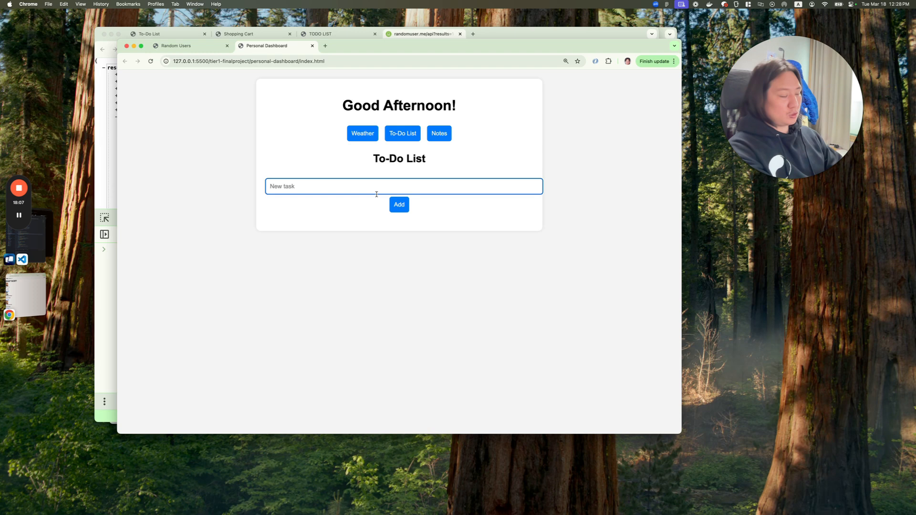
text(task 1)
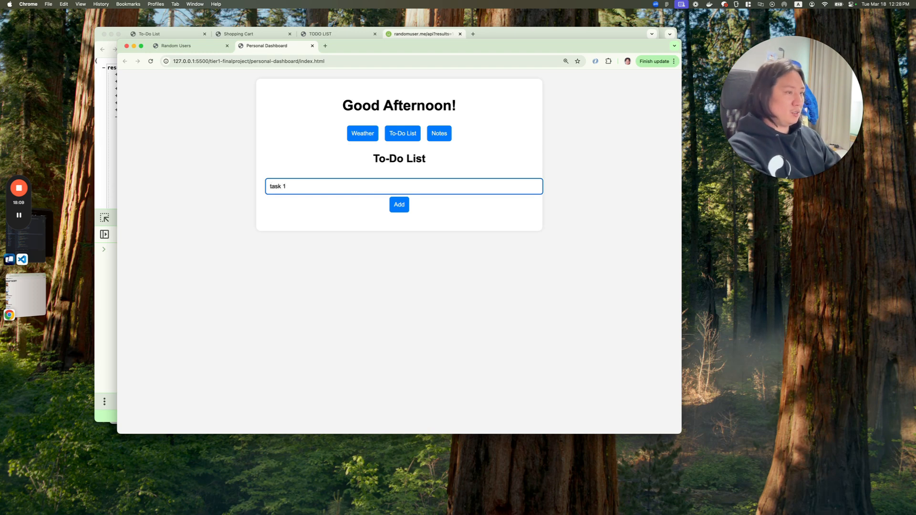
click(399, 204)
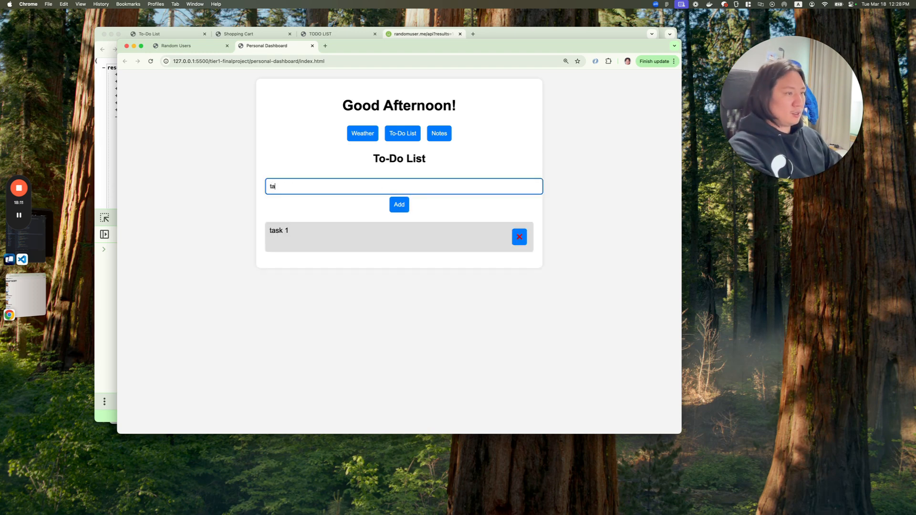
click(398, 205)
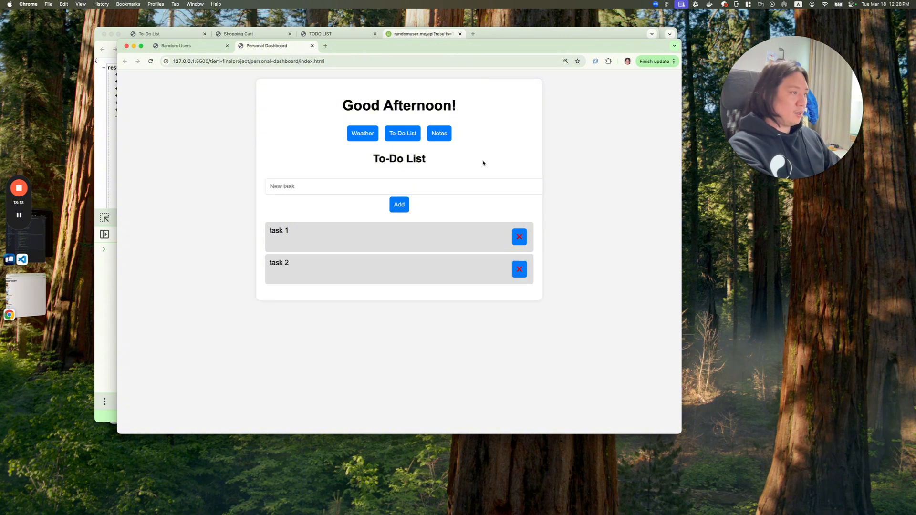
click(363, 134)
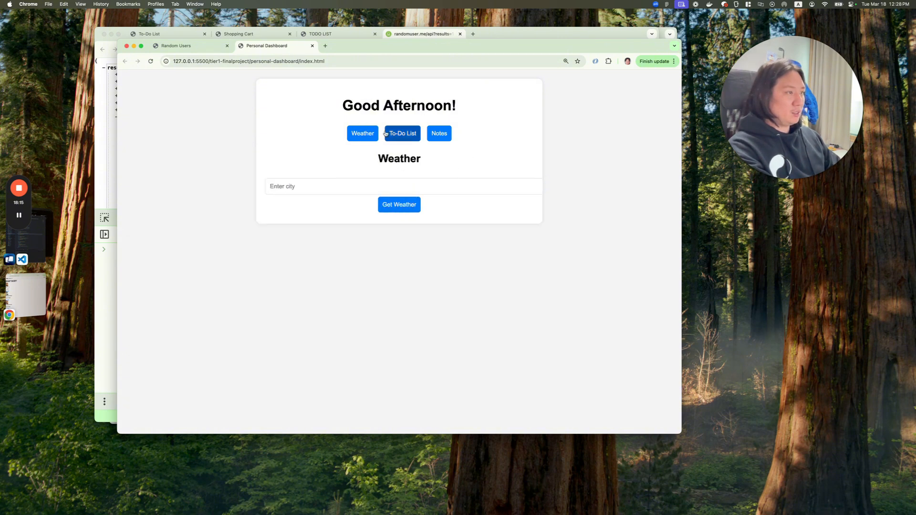
- Write the note 'today shooting video for what to learn' and return to the To-Do List
click(401, 134)
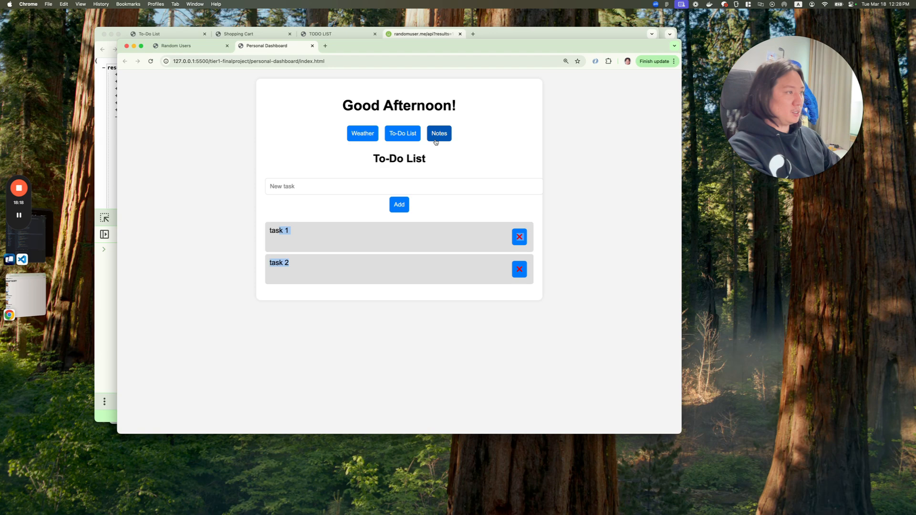
click(438, 133)
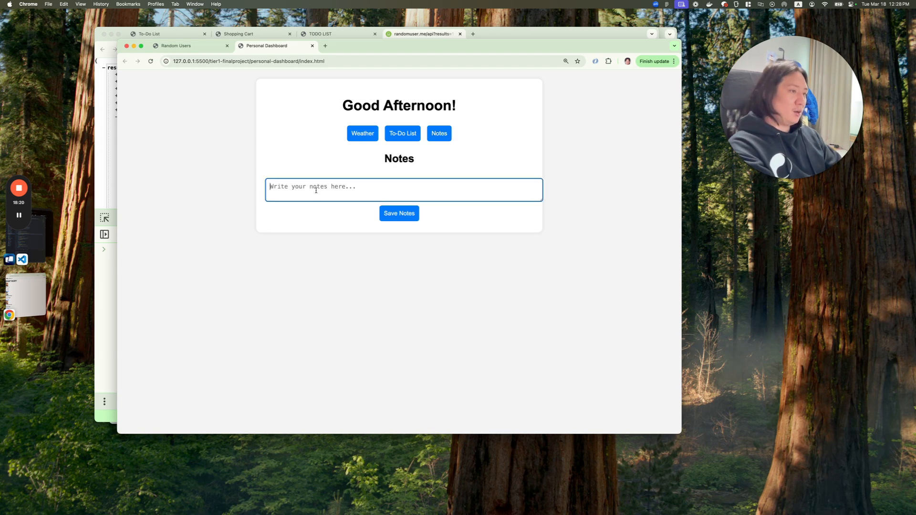
text(today shooting)
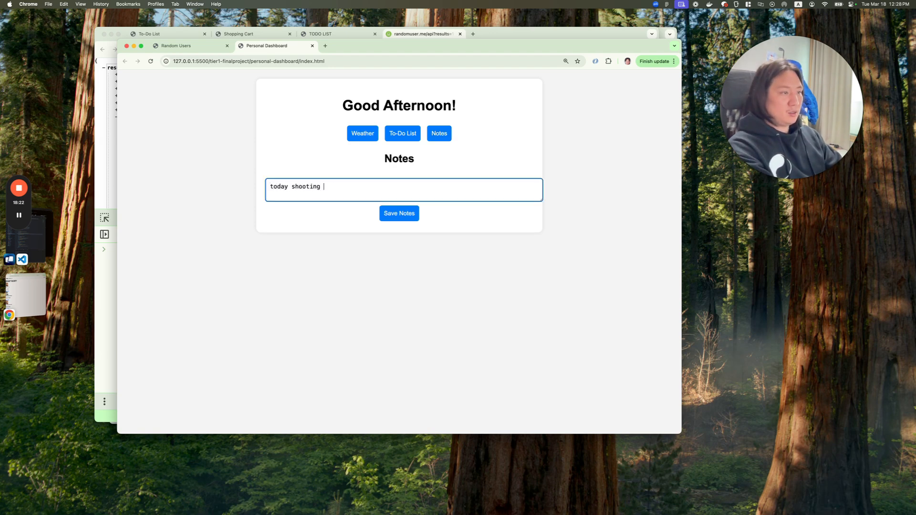
text(video fo)
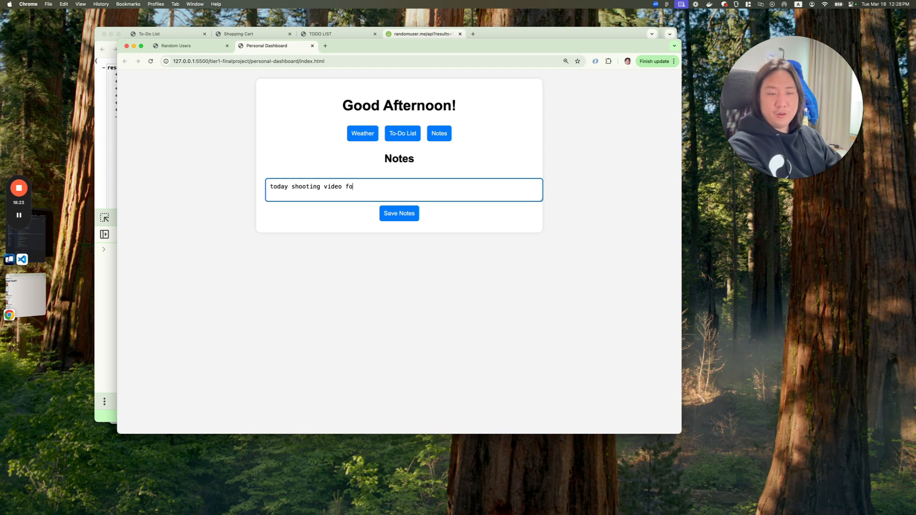
text(r what to)
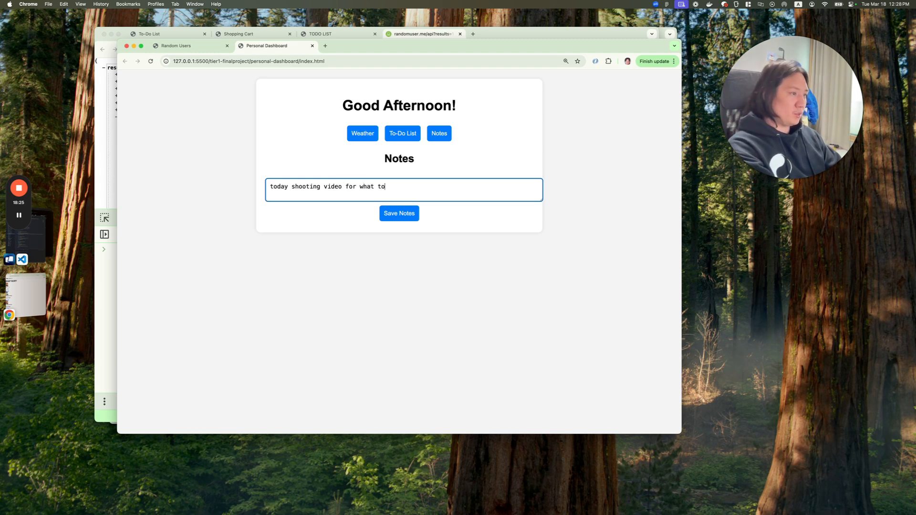
text(learn)
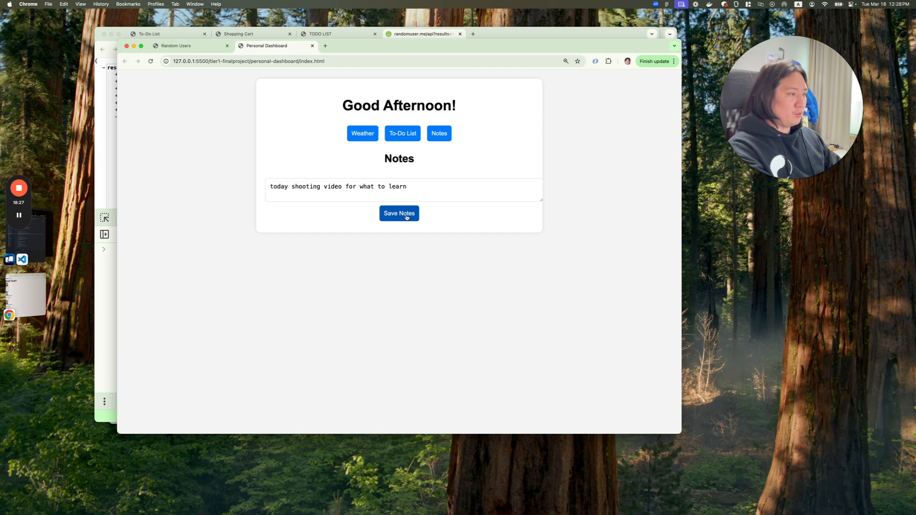
click(402, 134)
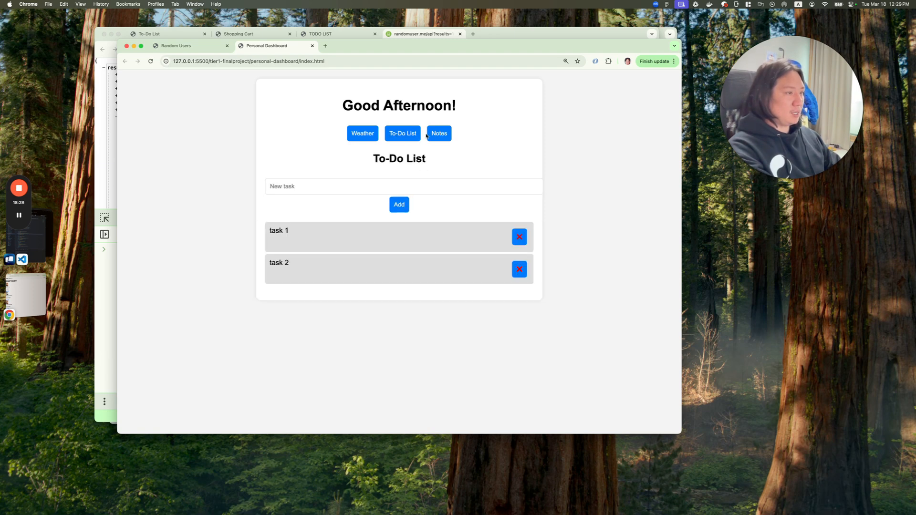
- Inspect the dashboard's localStorage entries in the DevTools Console
click(435, 134)
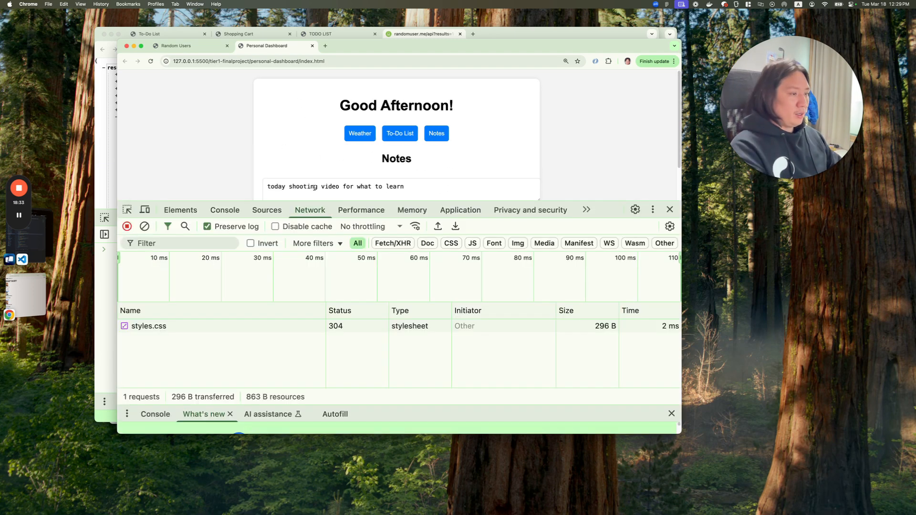
click(224, 209)
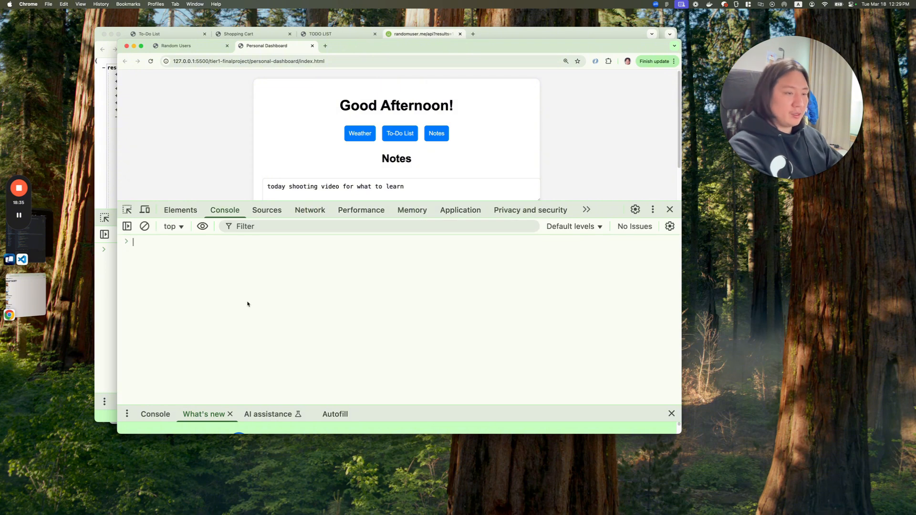
text(localStorage)
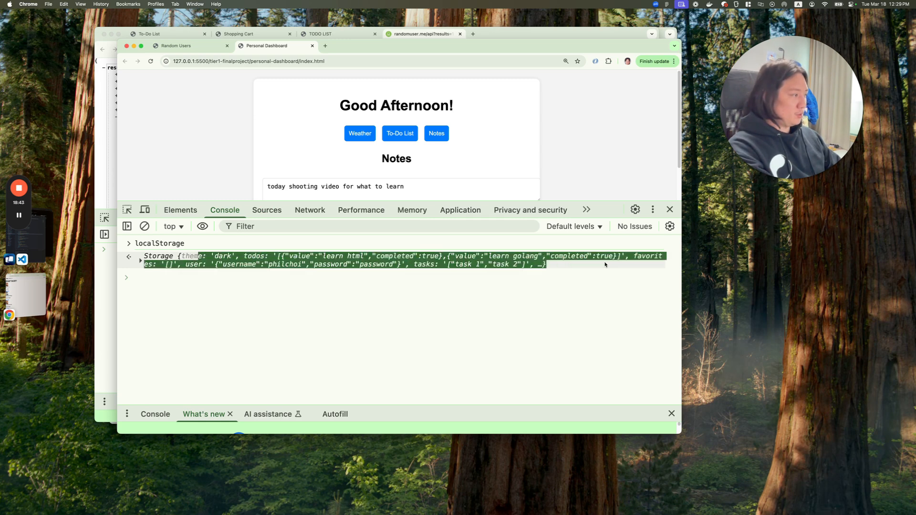
click(128, 255)
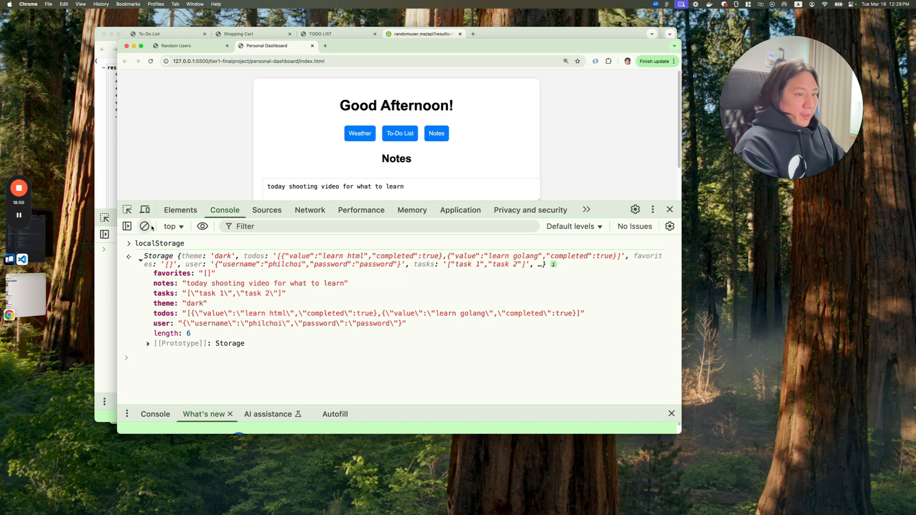
- Clear localStorage and reload so the notes and To-Do List come back empty
text(loca)
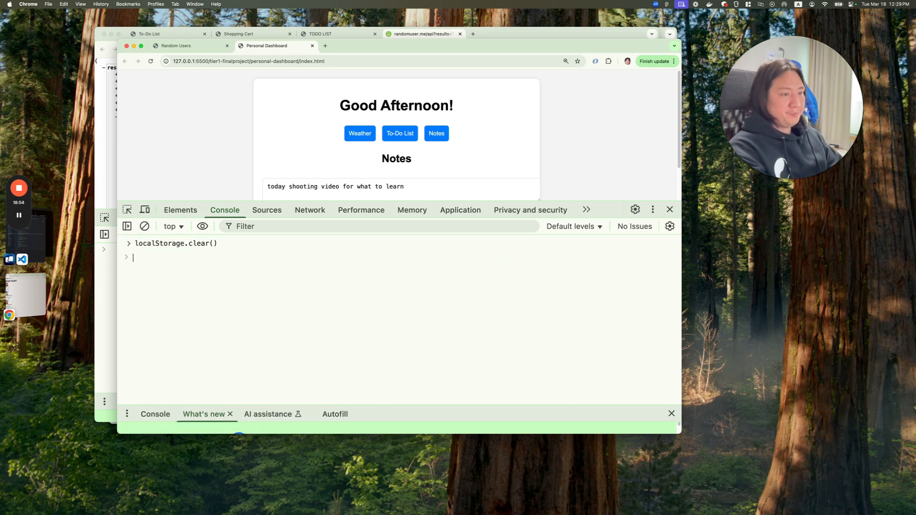
click(360, 134)
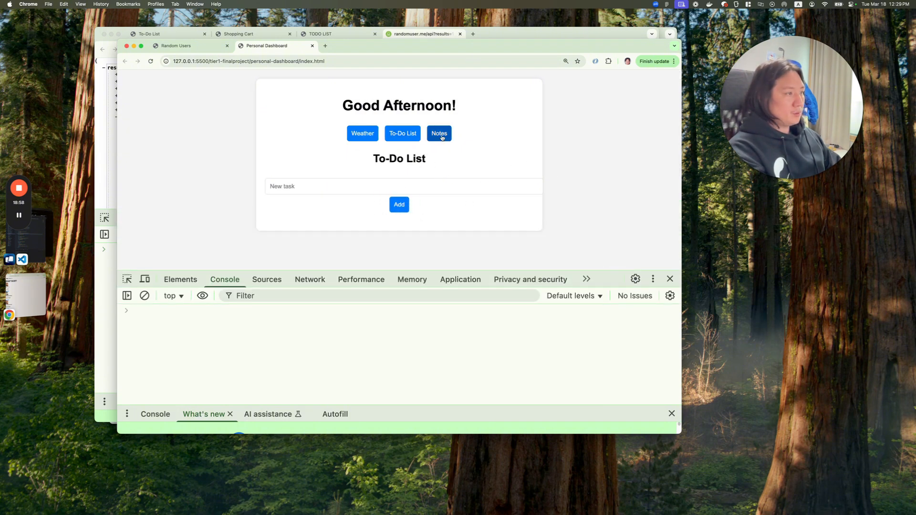
click(439, 133)
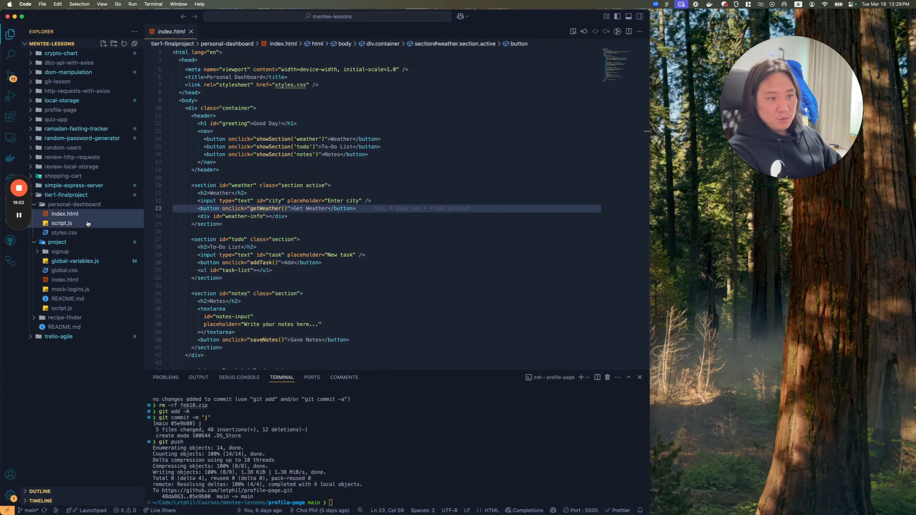
- Launch recipe-finder's index.html with Live Server from the Explorer
click(74, 204)
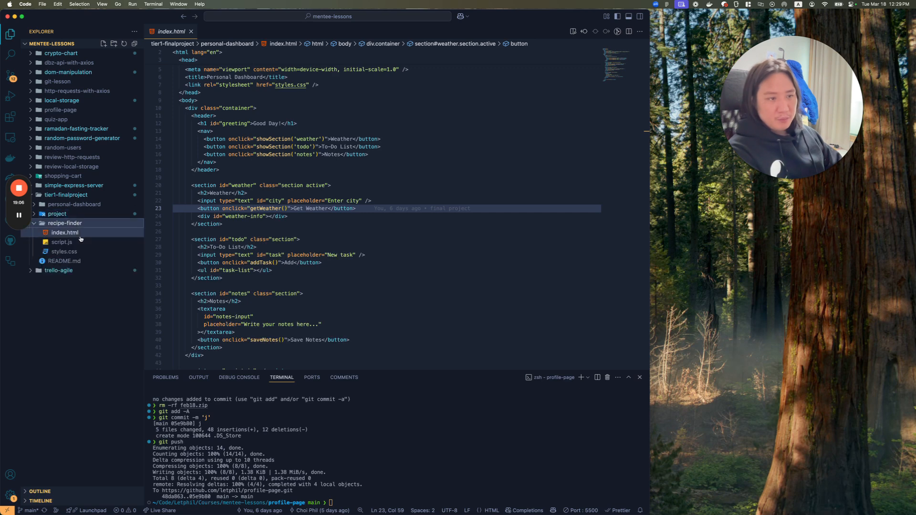
click(64, 233)
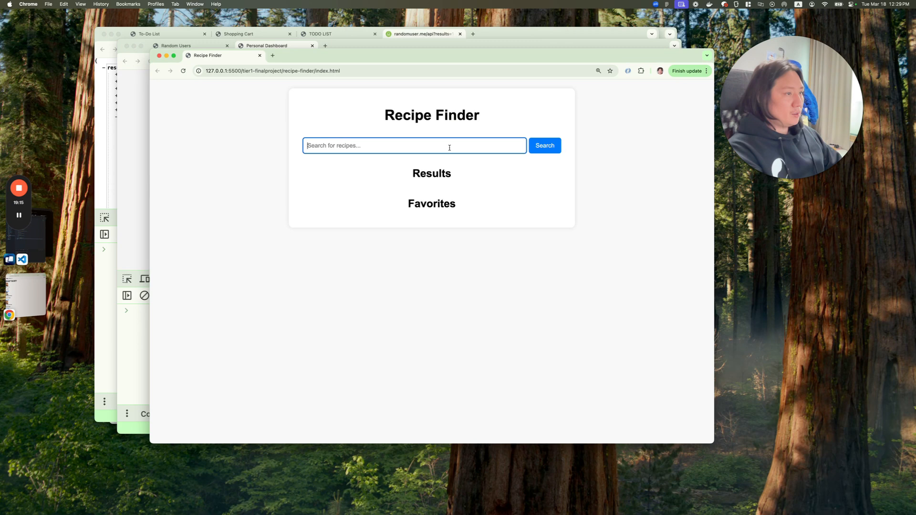
- Search recipes for cheesecake and add Salted Caramel Cheesecake to Favorites
text(cheescake)
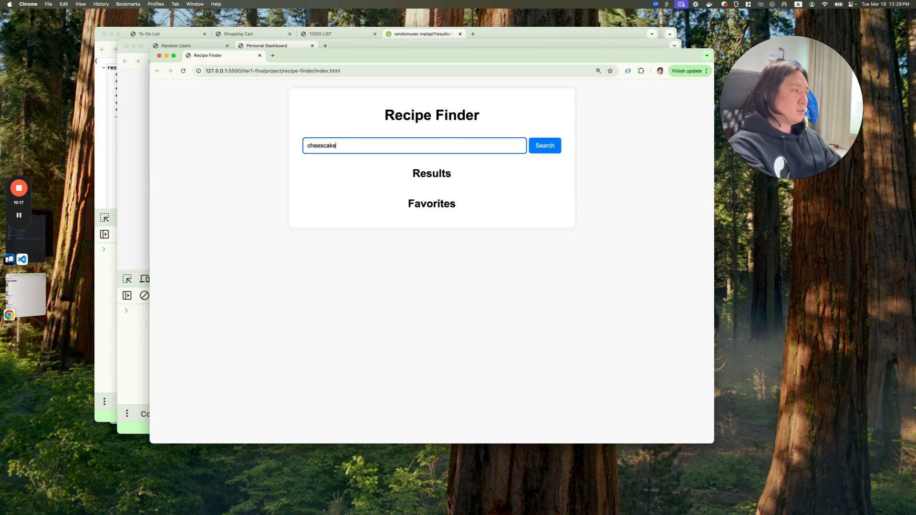
click(543, 145)
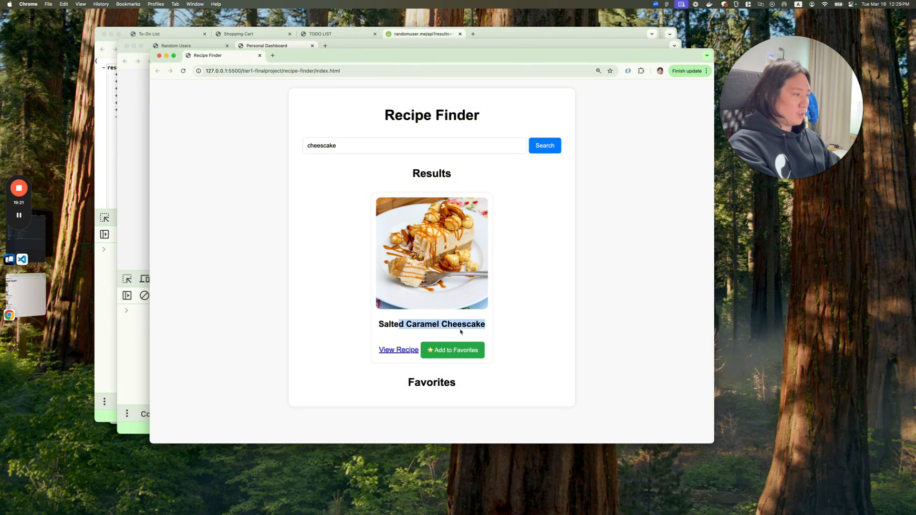
click(449, 350)
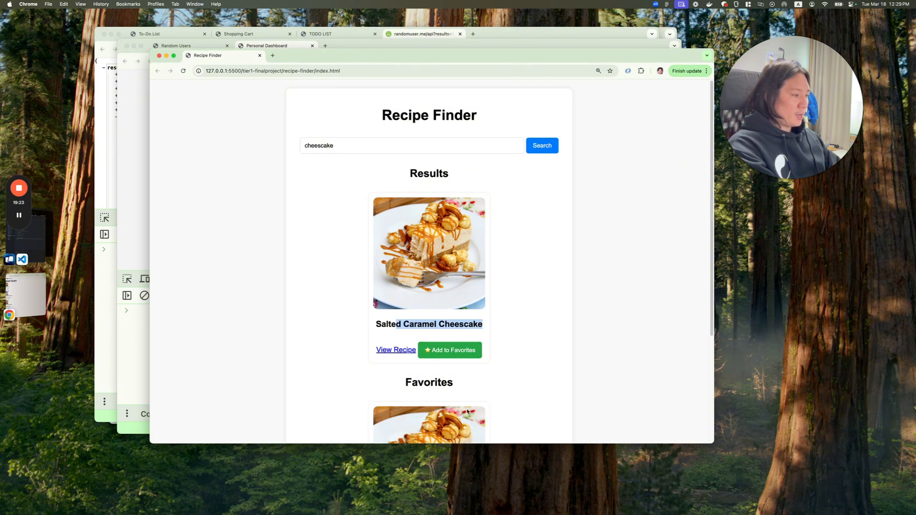
scroll(down, 3)
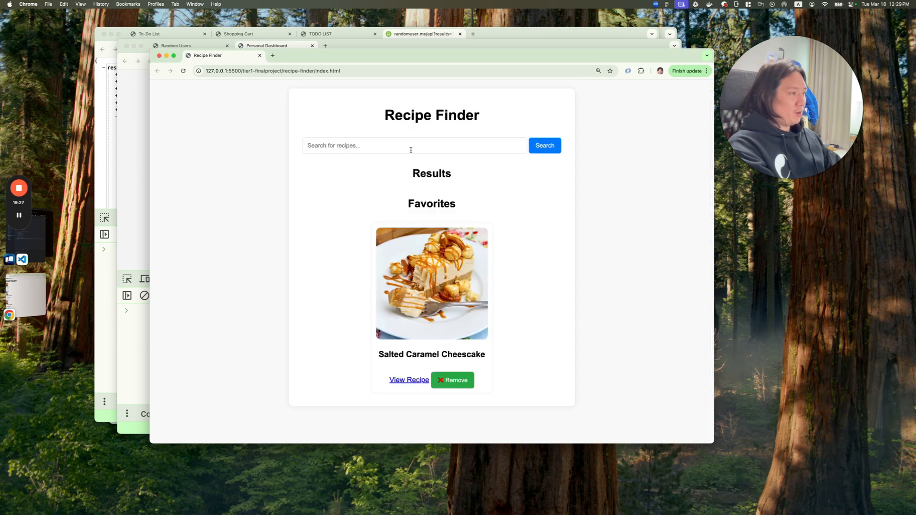
- Run a new recipe search for steak
click(414, 145)
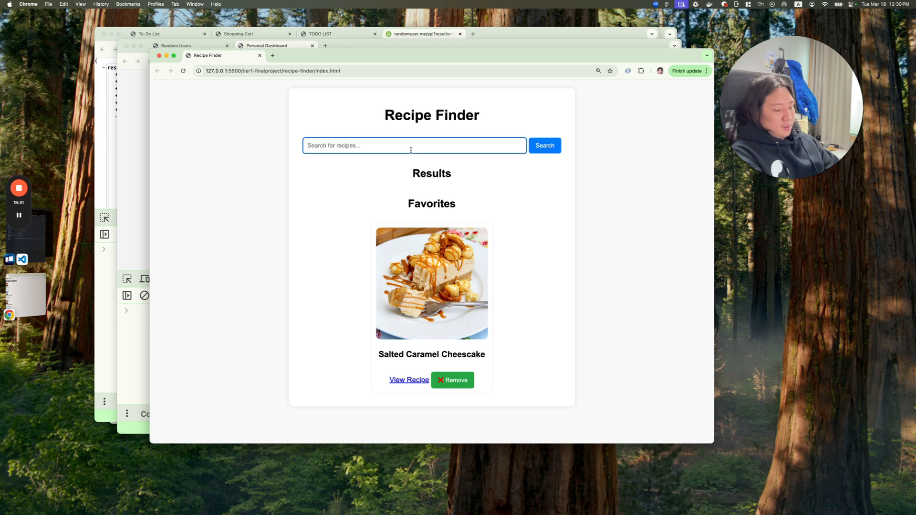
text(sta)
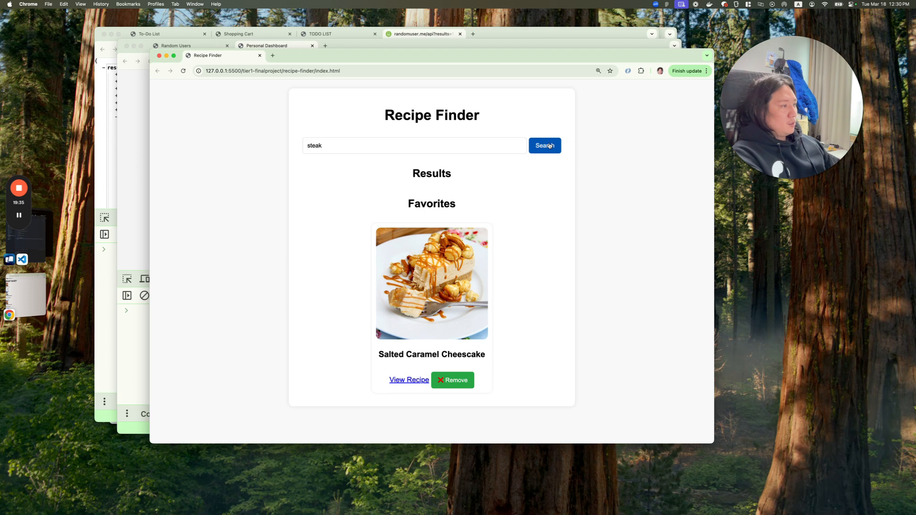
click(544, 145)
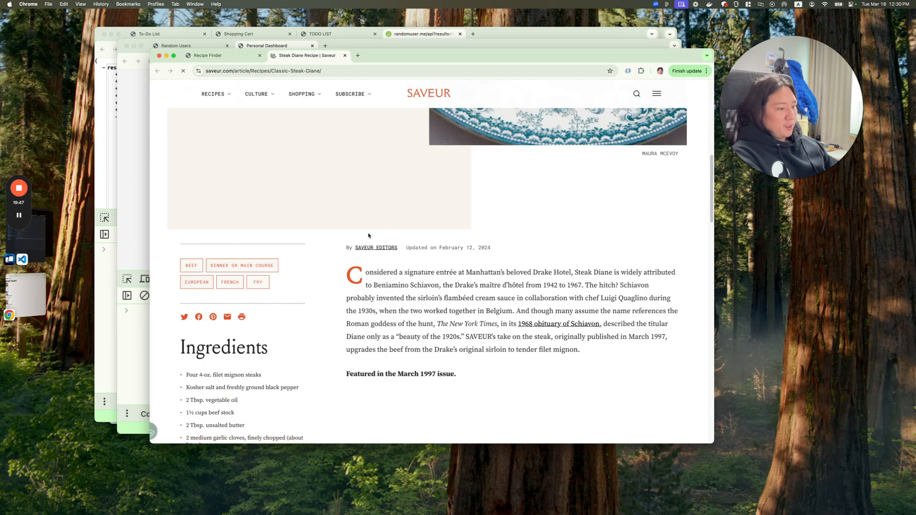
- Scroll through Saveur's Steak Diane recipe article
scroll(up, 3)
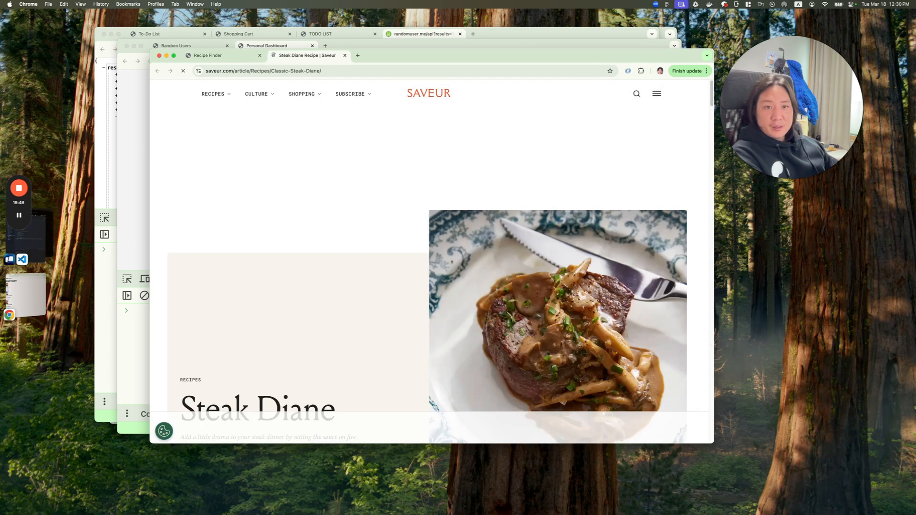